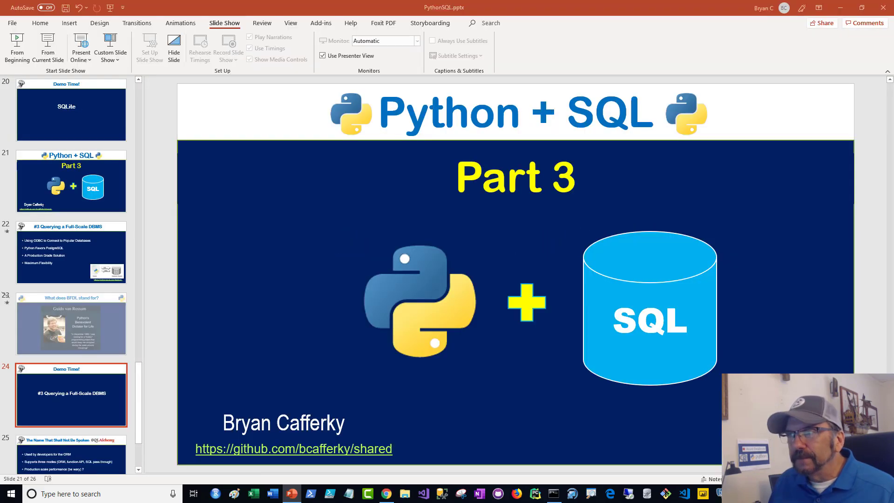
- Show slide 24, the Querying a Full-Scale DBMS demo slide, then switch to the notebook in Chrome
left_click(71, 395)
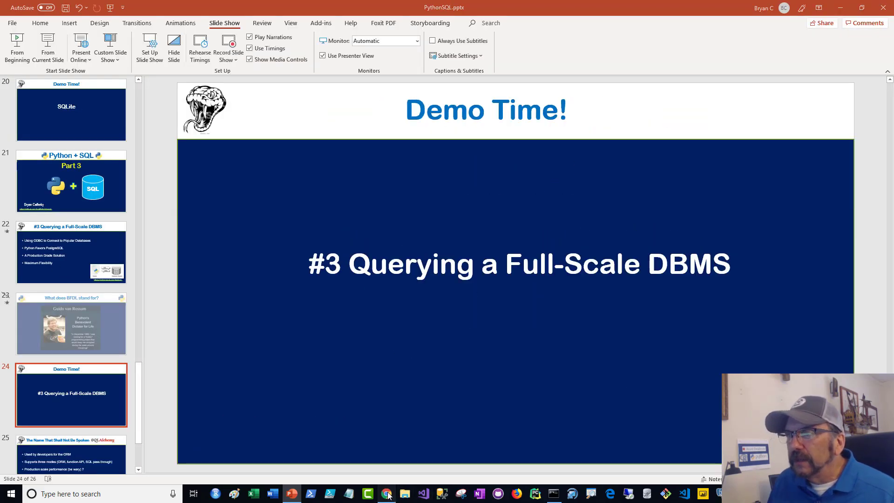
left_click(386, 493)
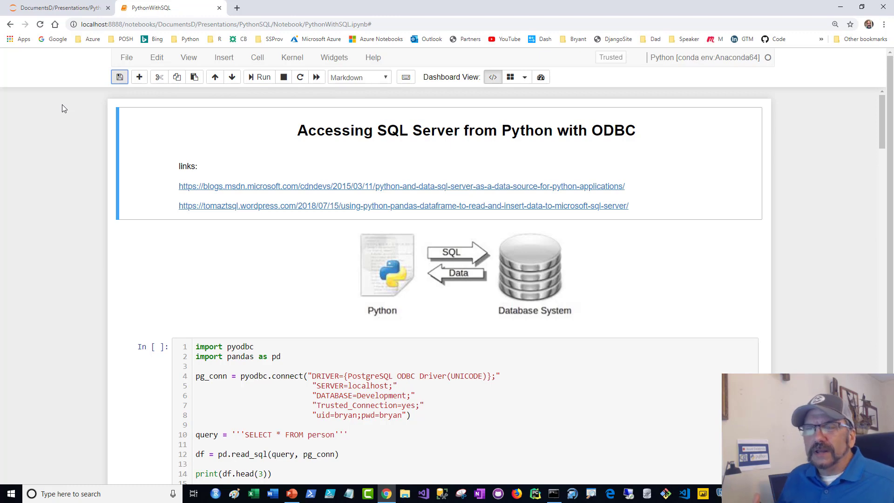
mouse_move(148, 208)
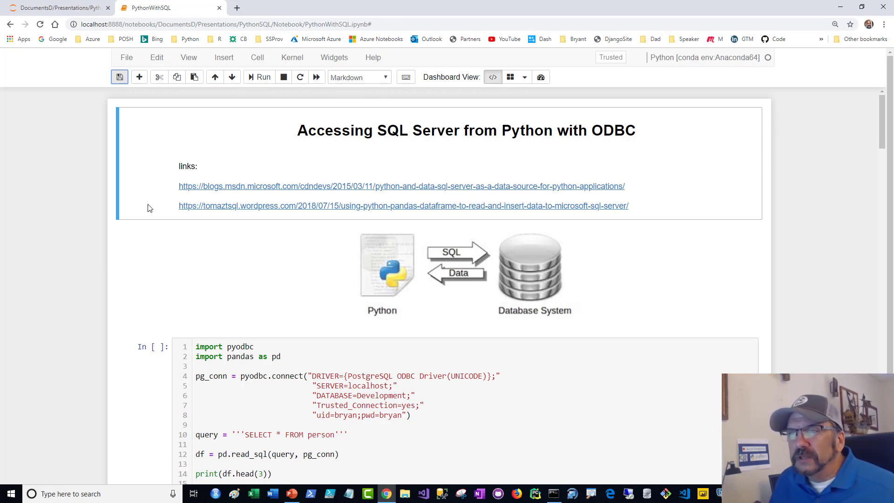
scroll("down", 3)
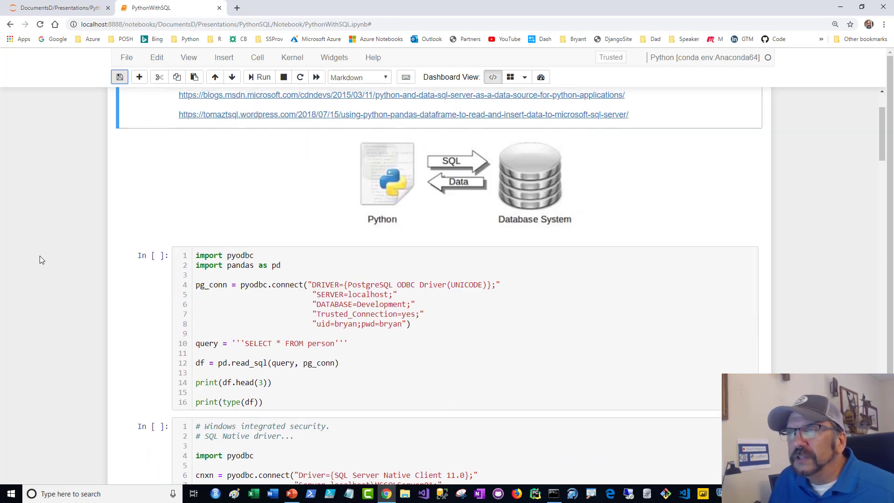
scroll("up", 3)
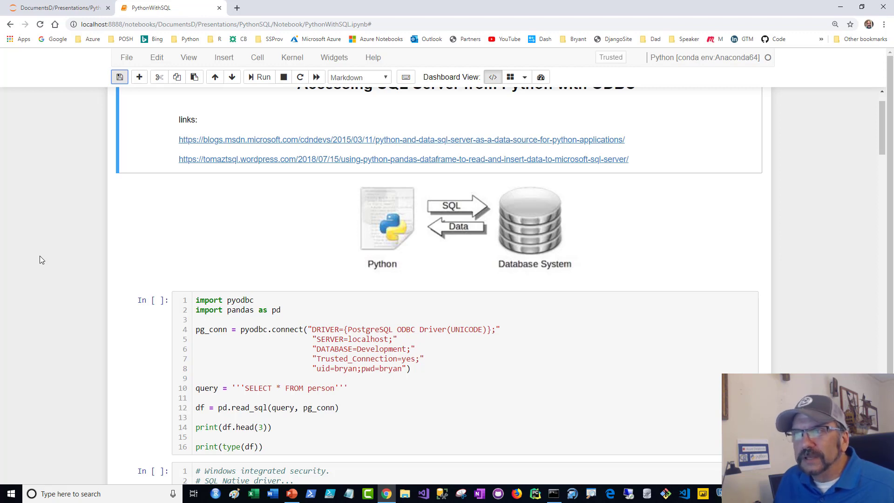
scroll("up", 3)
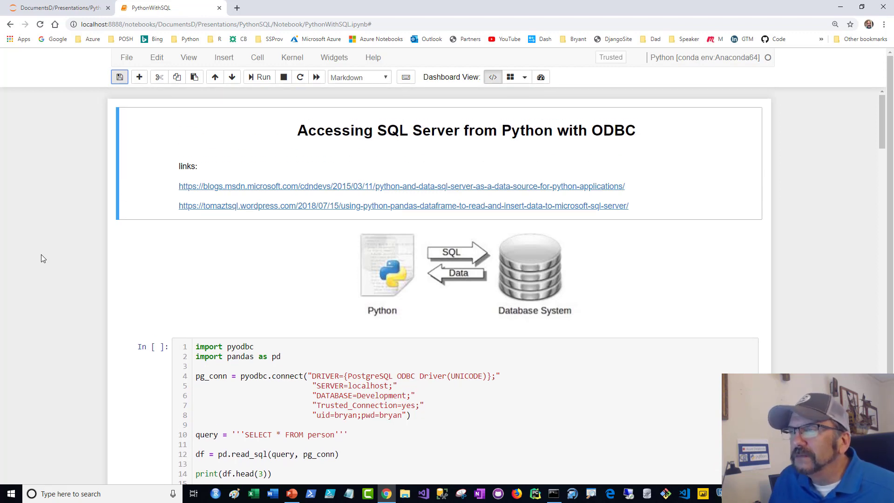
mouse_move(386, 287)
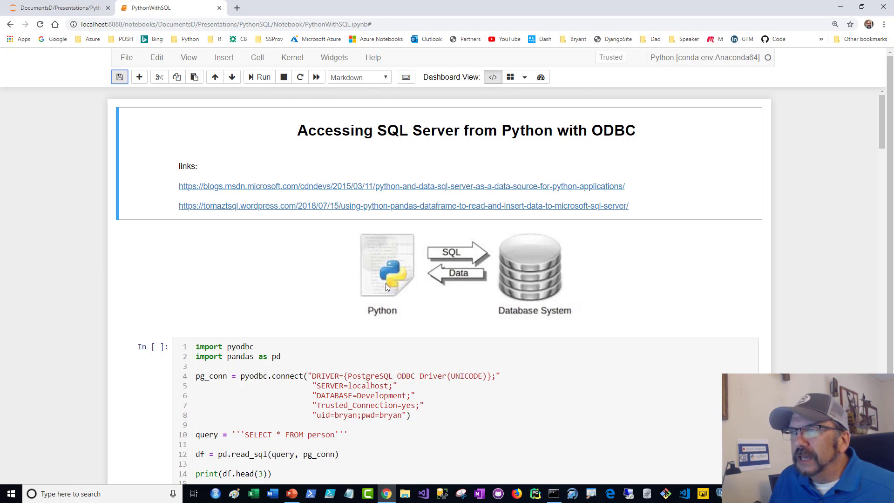
mouse_move(442, 266)
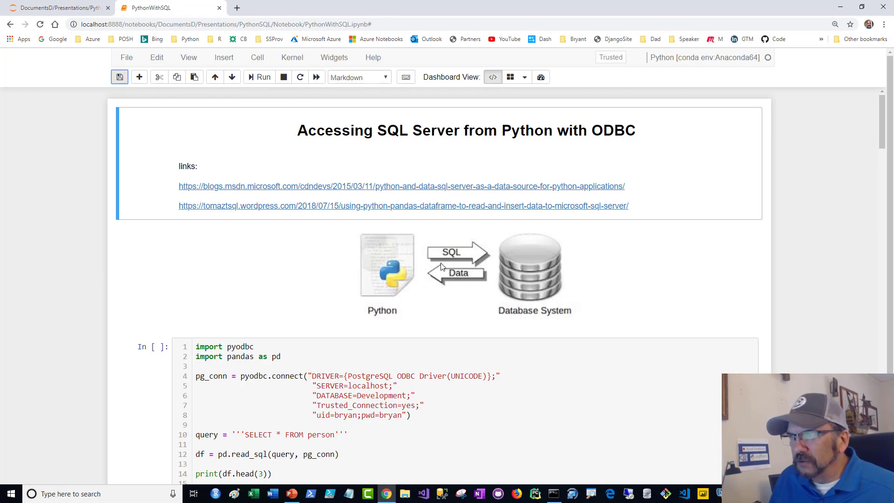
scroll("down", 3)
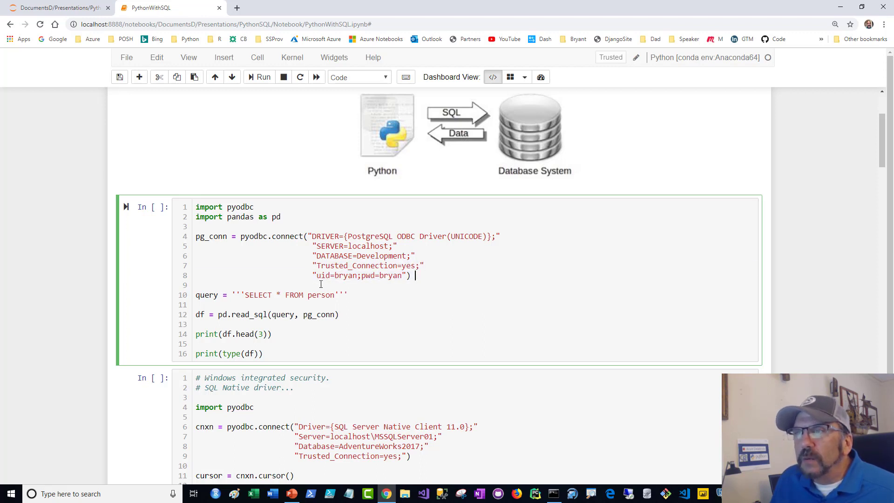
mouse_move(214, 246)
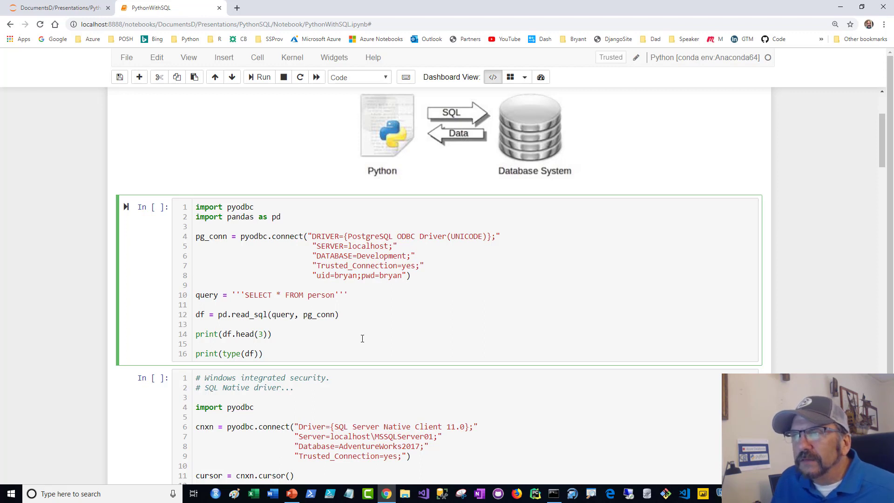
scroll("down", 3)
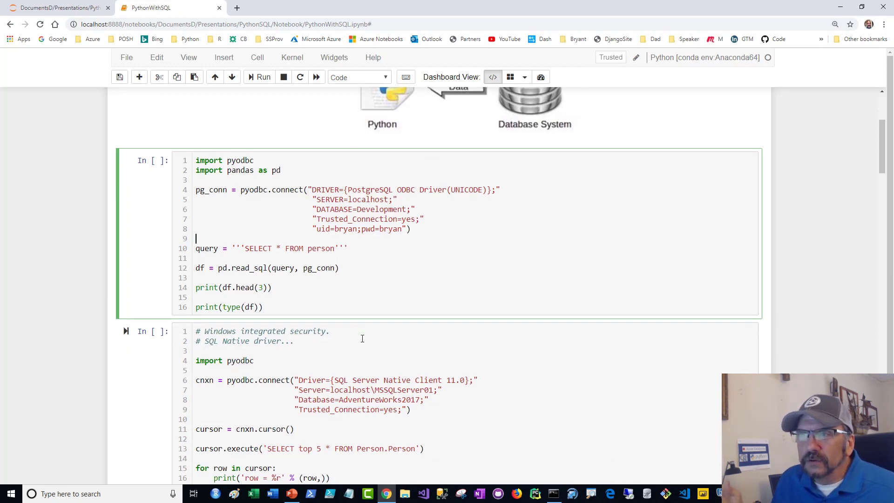
mouse_move(358, 320)
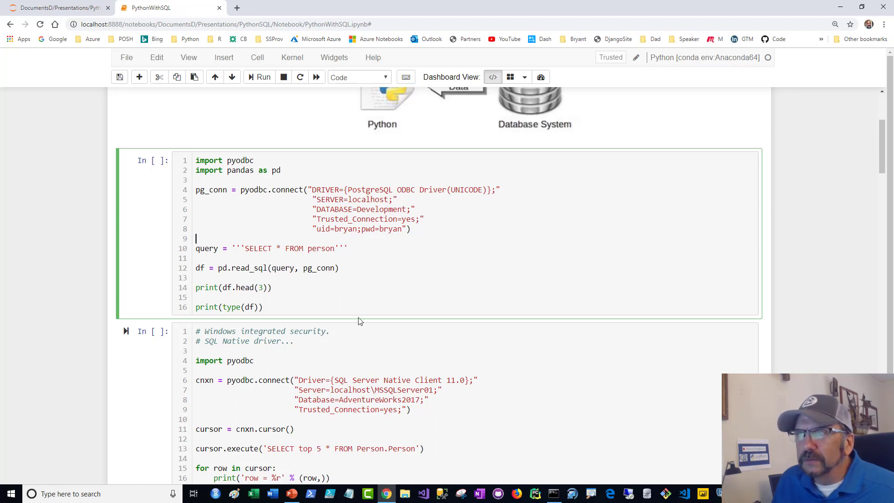
scroll("up", 3)
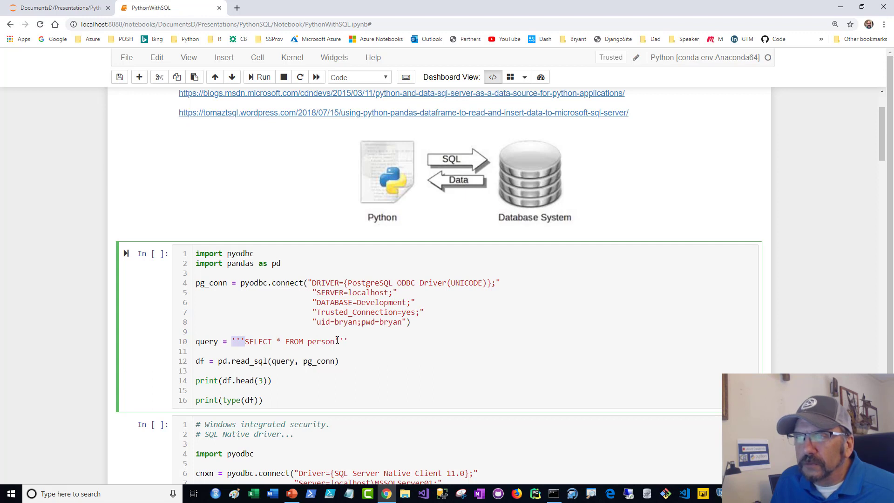
scroll("down", 3)
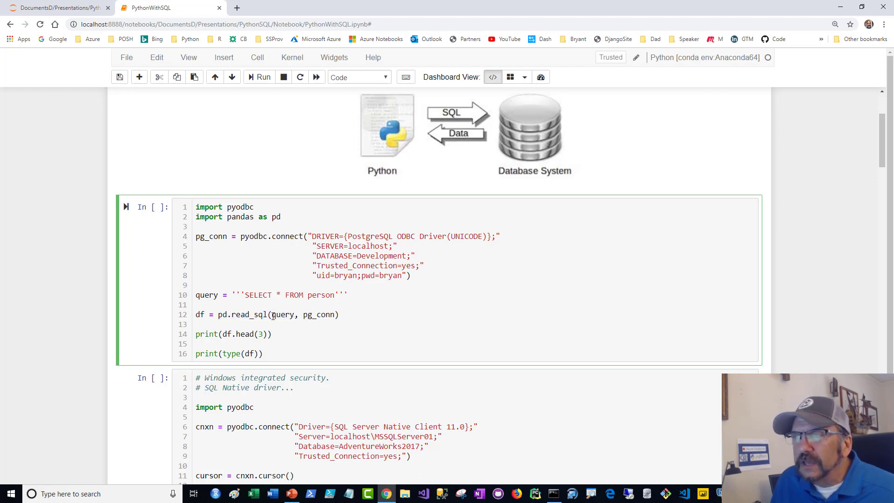
double_click(319, 314)
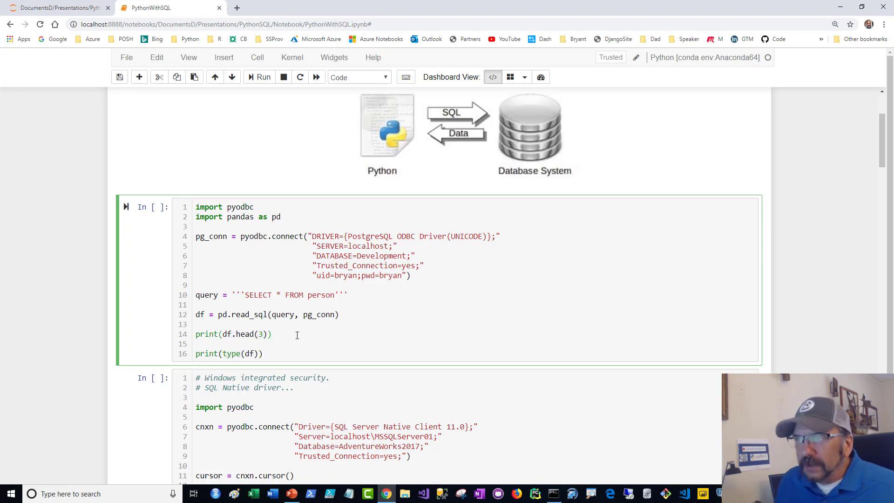
- Run the pyodbc PostgreSQL cell, printing three person rows and the DataFrame type, and save
left_click(258, 77)
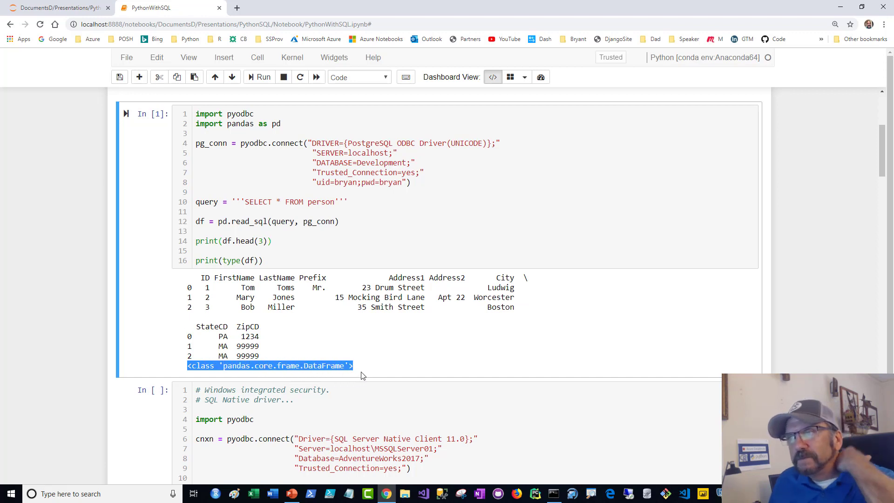
scroll("up", 3)
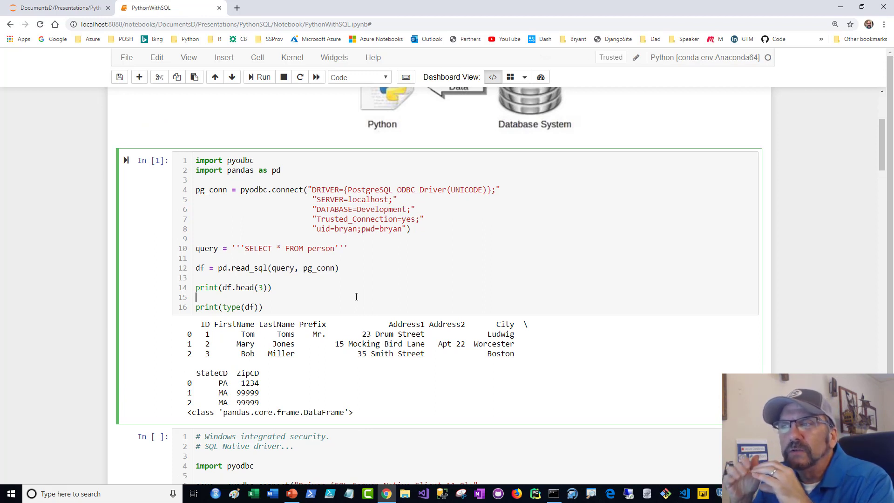
key("ctrl+s")
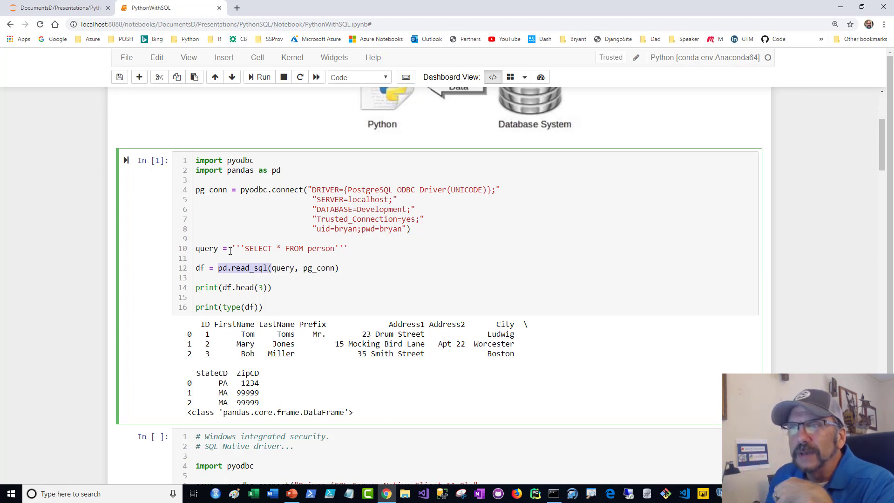
scroll("down", 3)
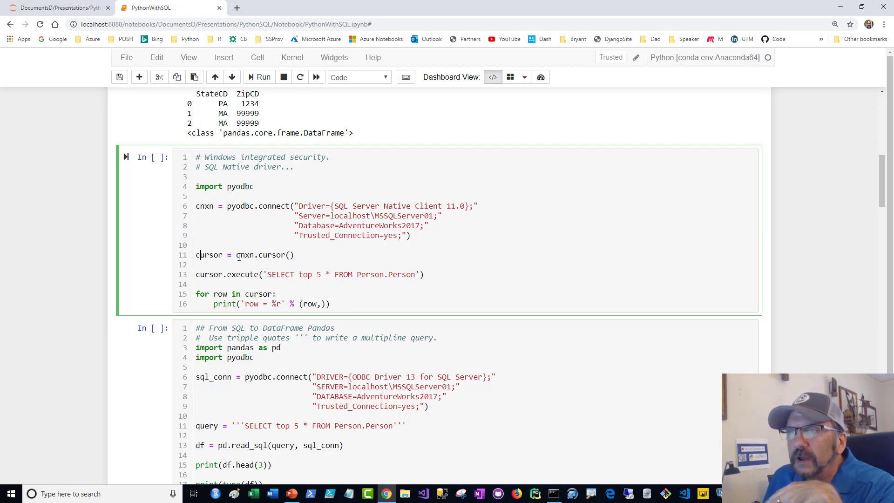
left_click(305, 254)
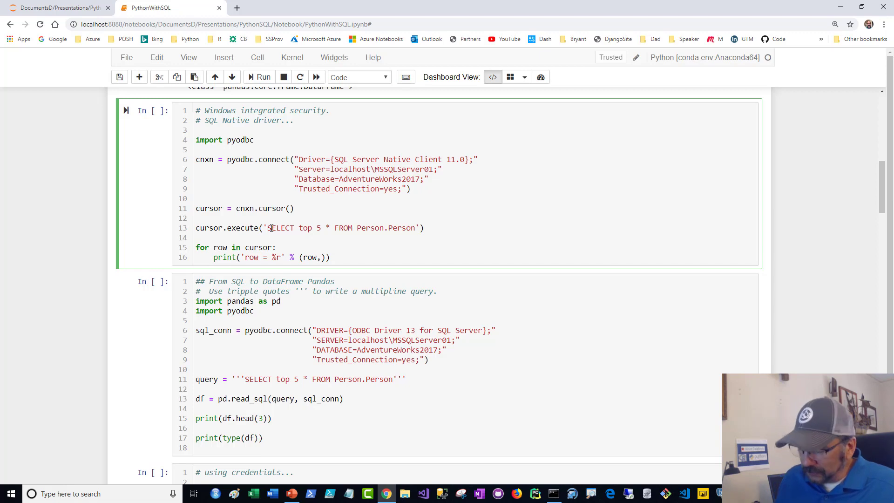
- Run the Native Client cell to print five Person.Person rows, highlighting the loop's row variables
left_click(259, 77)
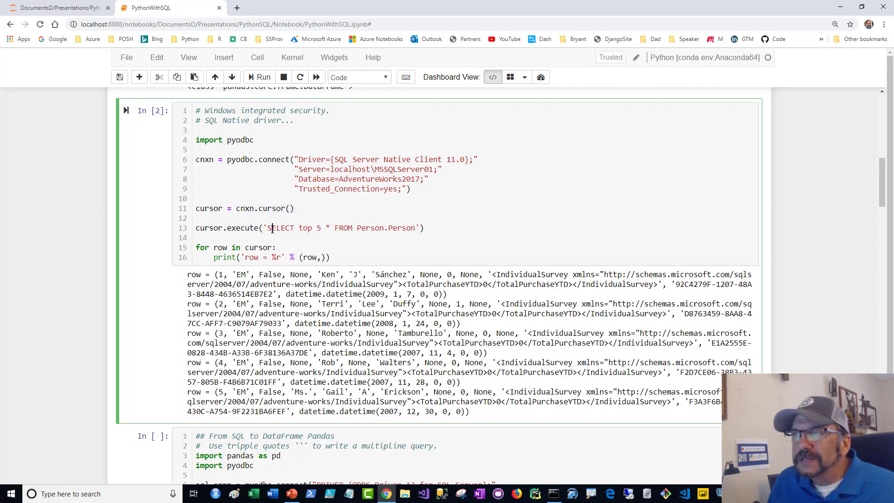
scroll("down", 3)
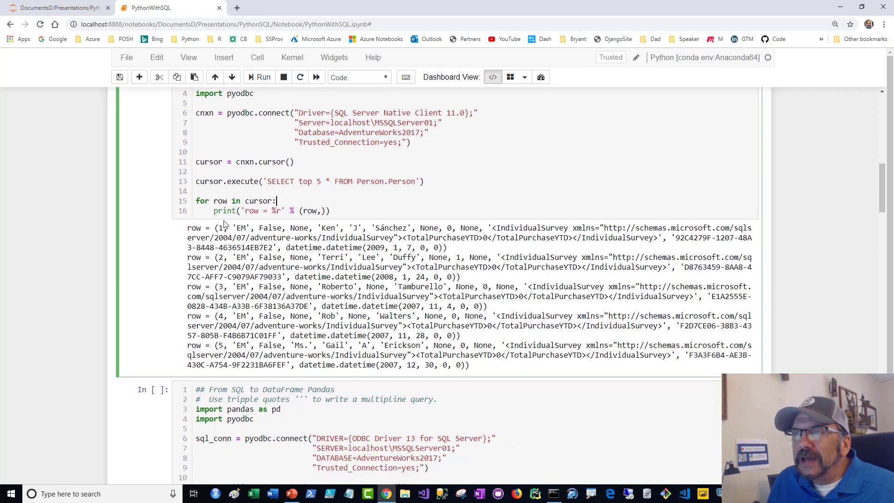
double_click(220, 201)
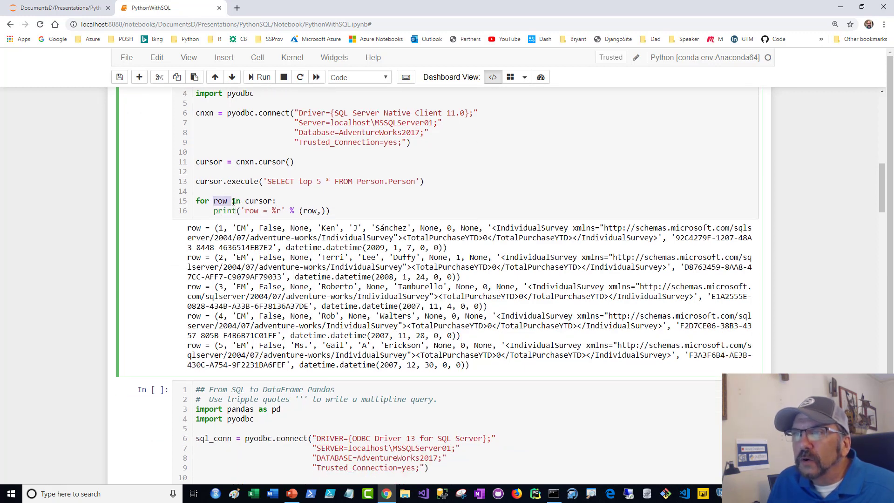
double_click(258, 201)
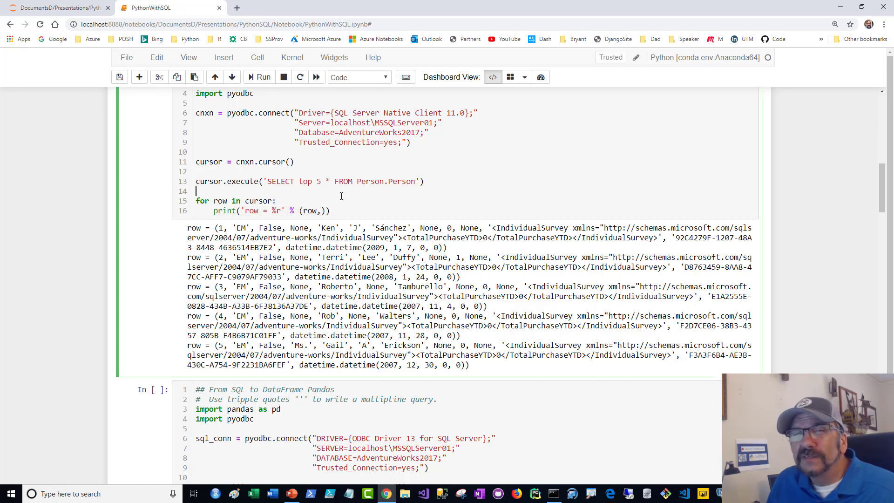
scroll("down", 3)
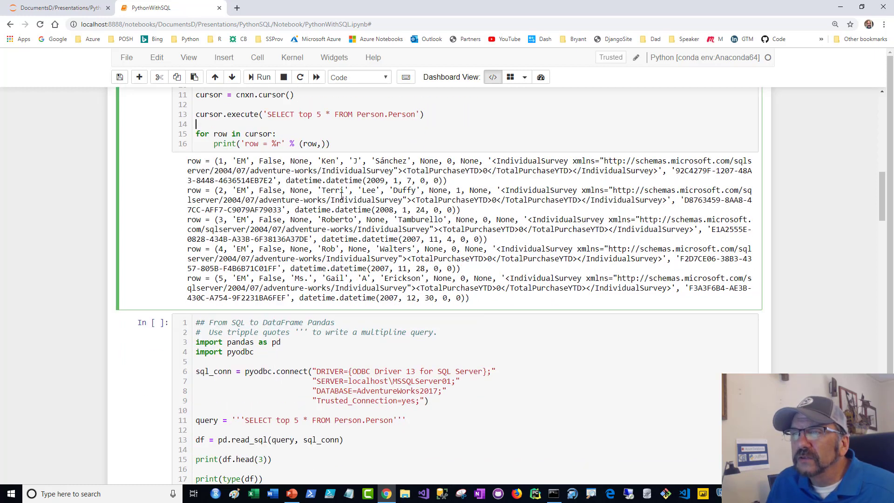
scroll("down", 3)
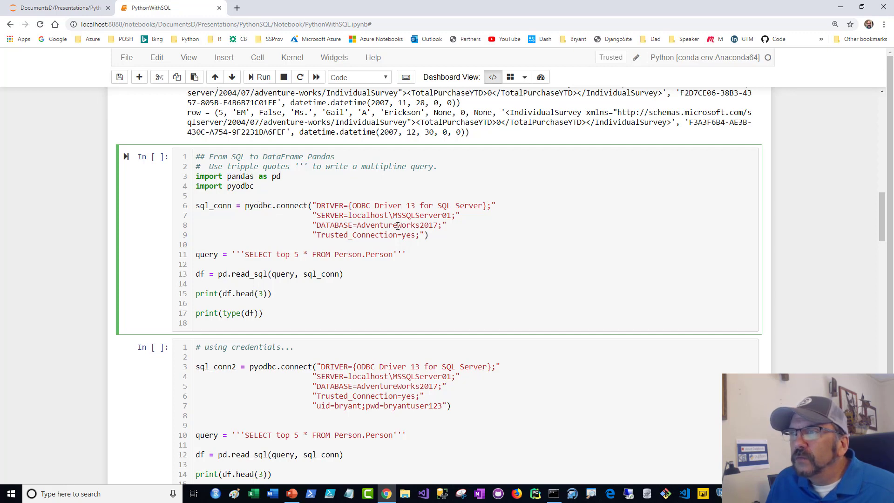
- Select the 'From SQL to DataFrame Pandas' cell and run its pd.read_sql query
scroll("down", 3)
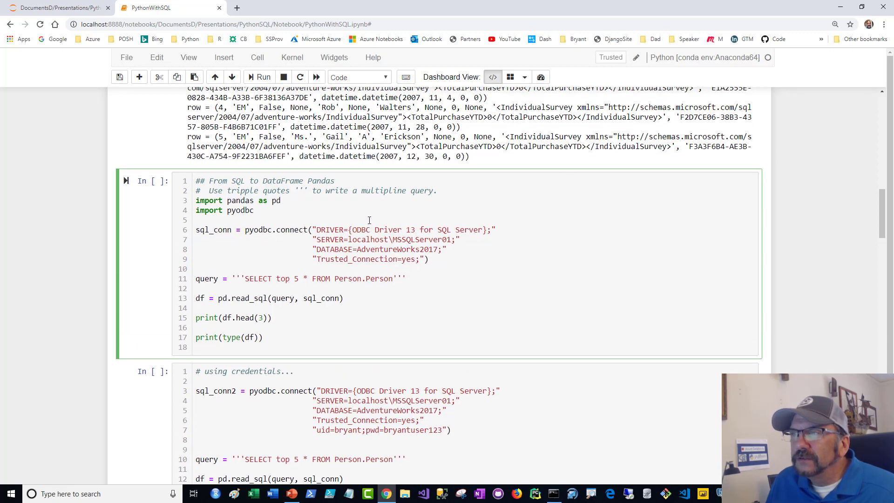
scroll("down", 3)
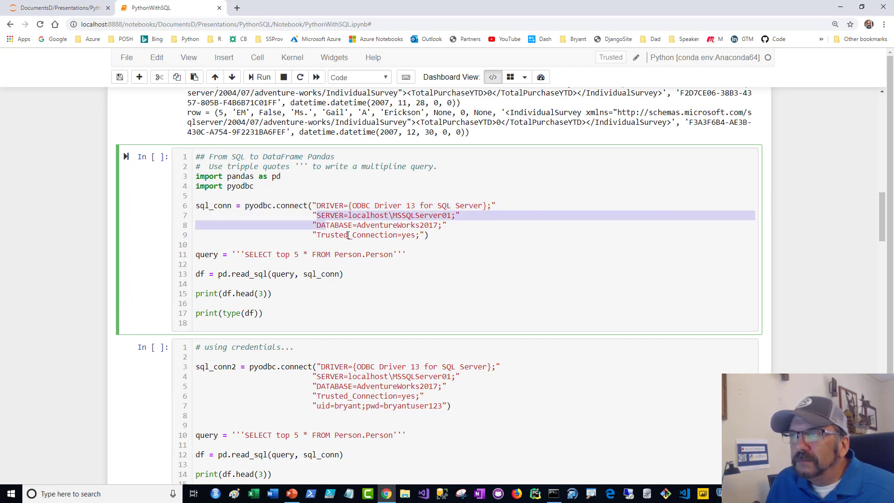
left_click(346, 235)
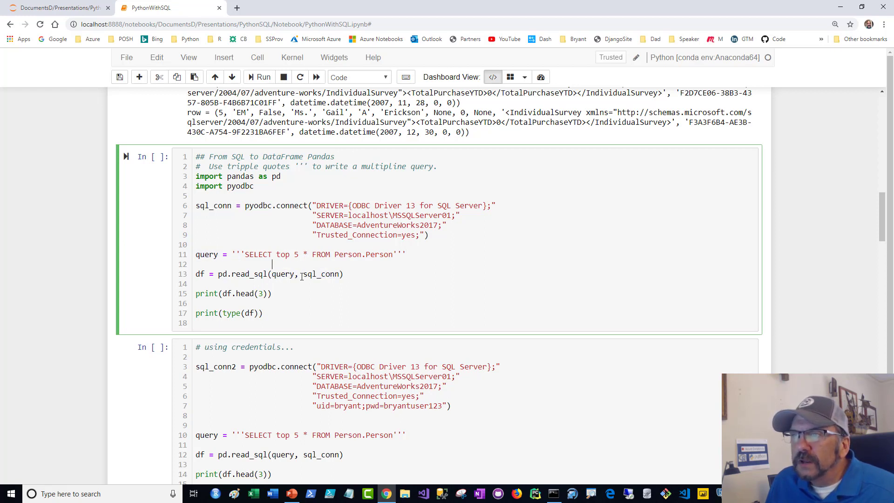
left_click(202, 205)
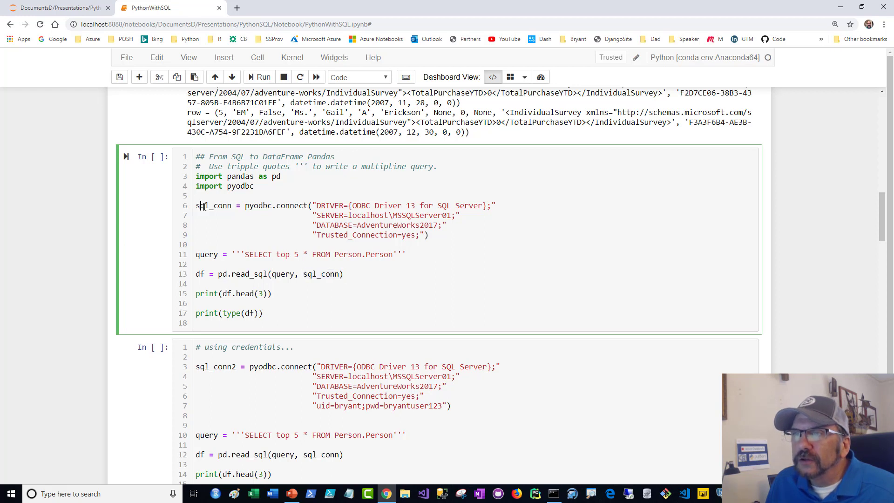
double_click(213, 206)
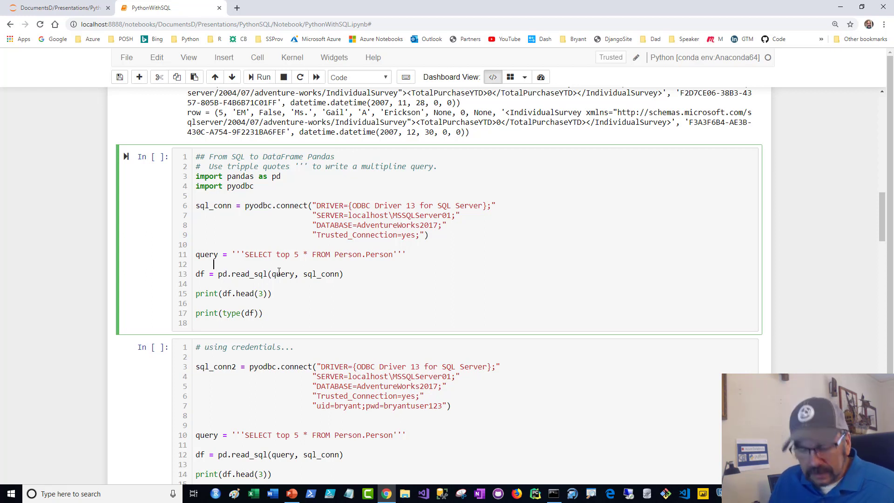
left_click(258, 77)
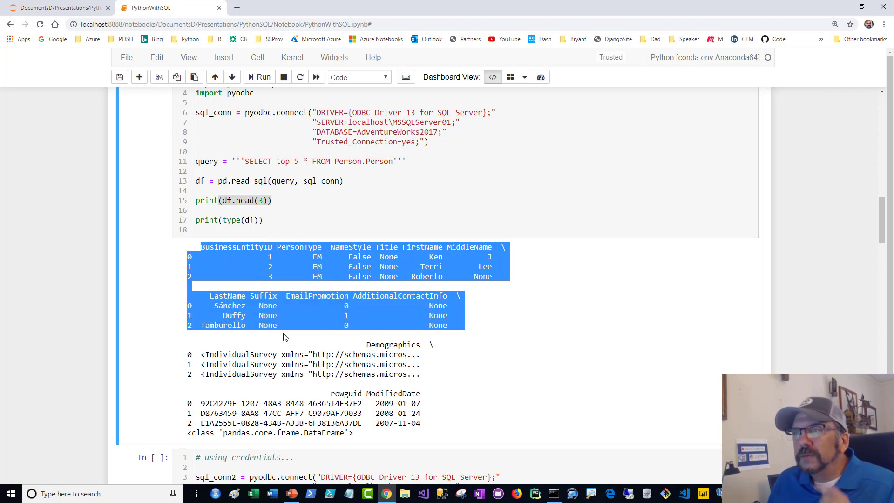
mouse_move(265, 365)
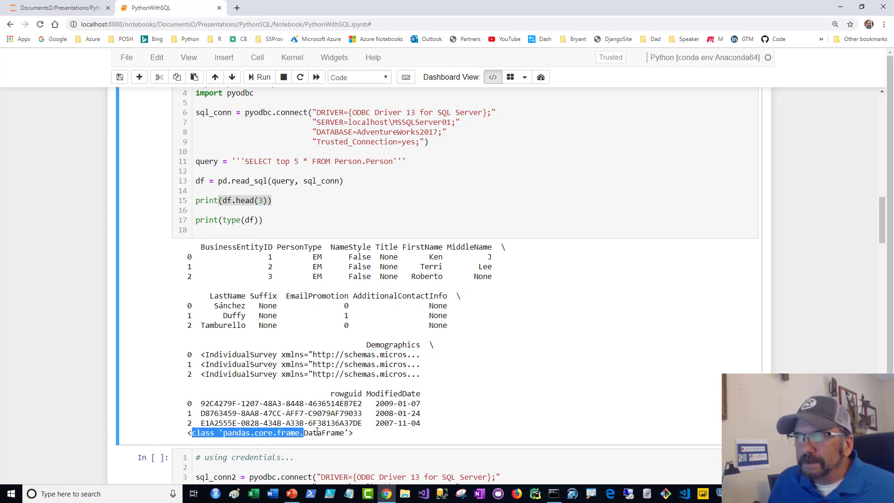
- Go over the cell's code and its three Person rows and DataFrame type output
left_click(394, 218)
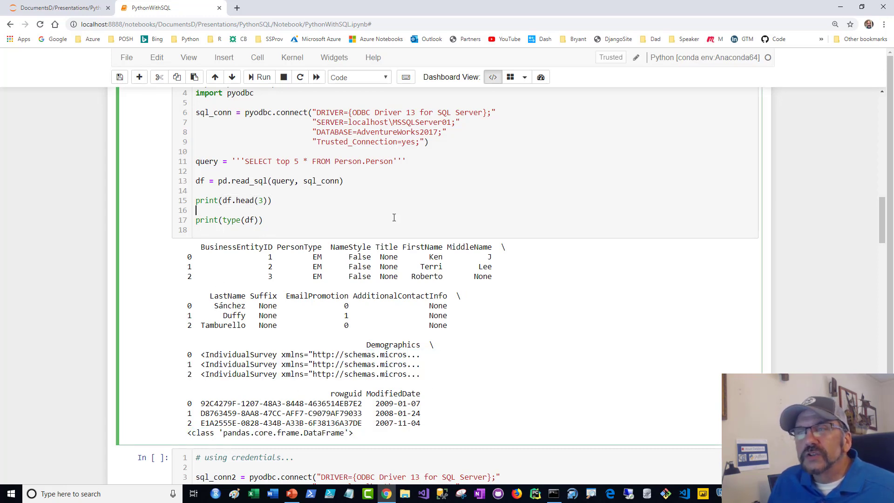
scroll("up", 3)
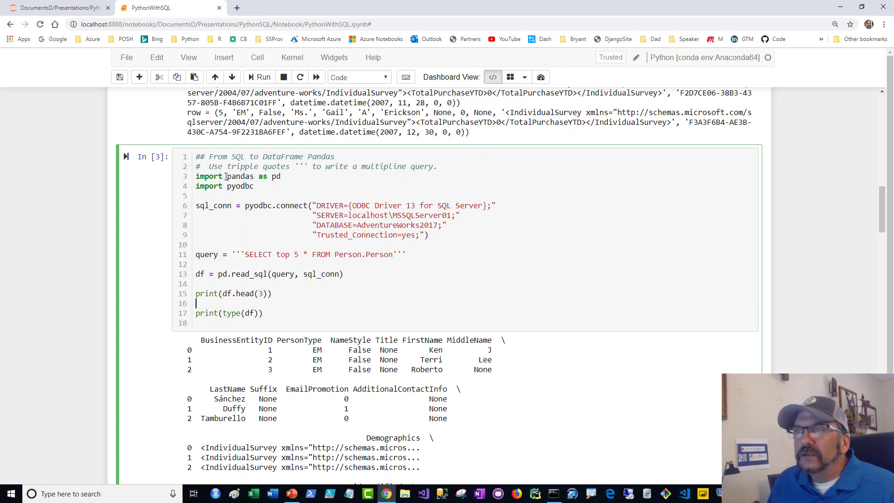
left_click(268, 189)
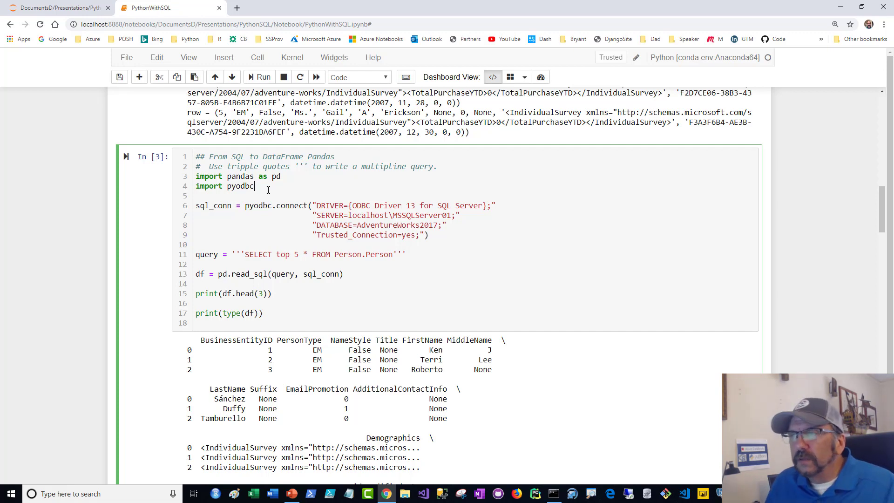
scroll("down", 3)
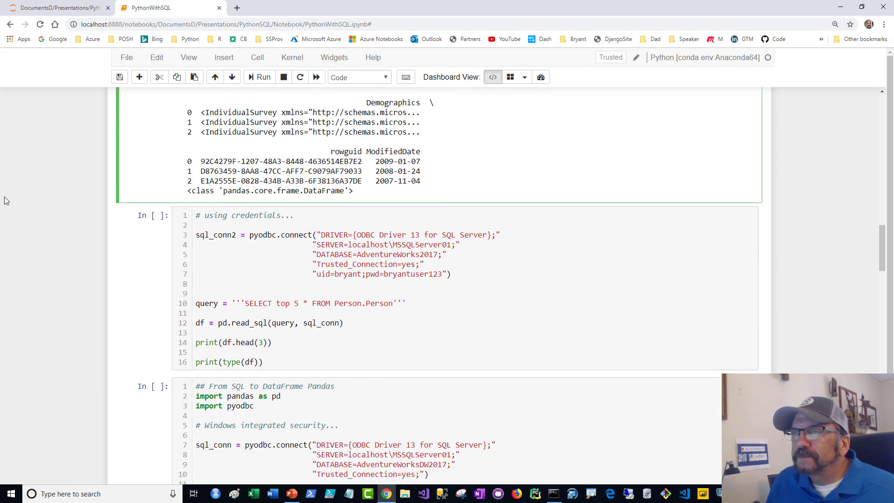
left_click(272, 275)
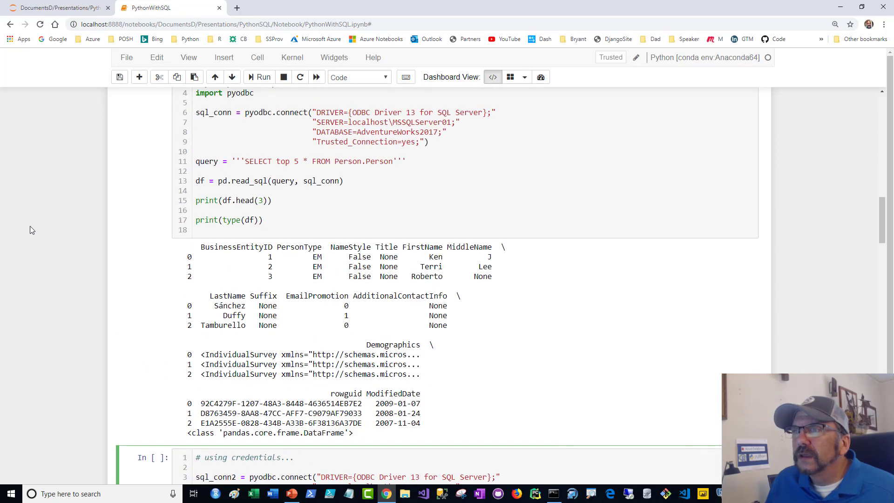
scroll("up", 3)
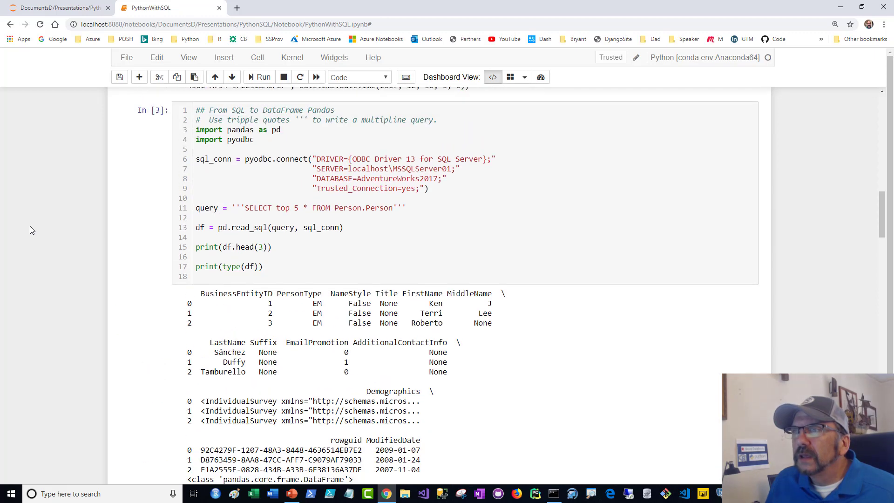
scroll("down", 3)
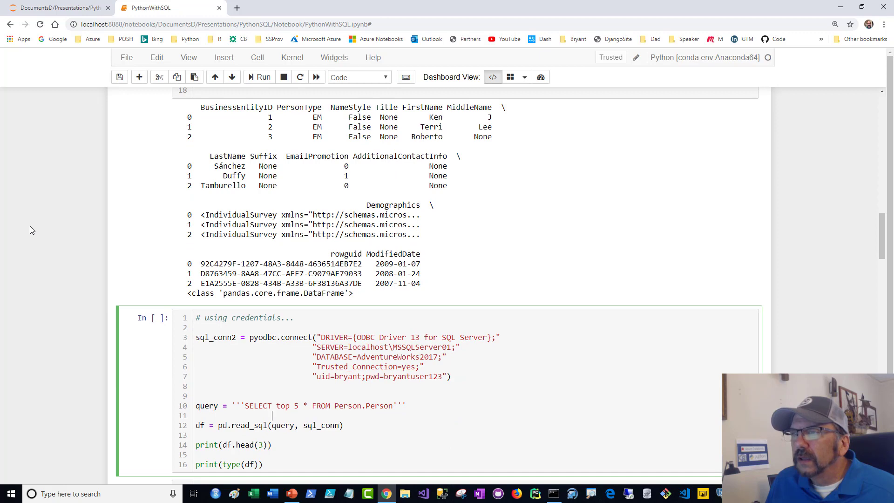
- Save the notebook with the executed pandas read_sql cell and its output
scroll("up", 3)
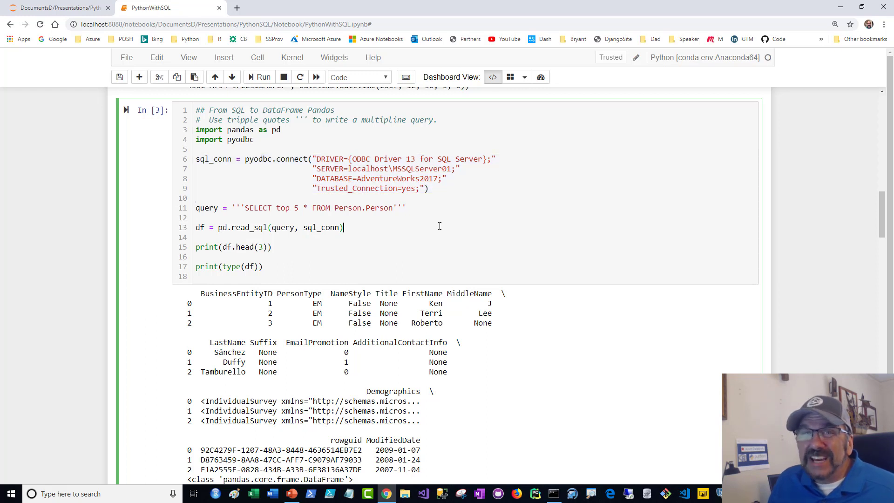
mouse_move(395, 227)
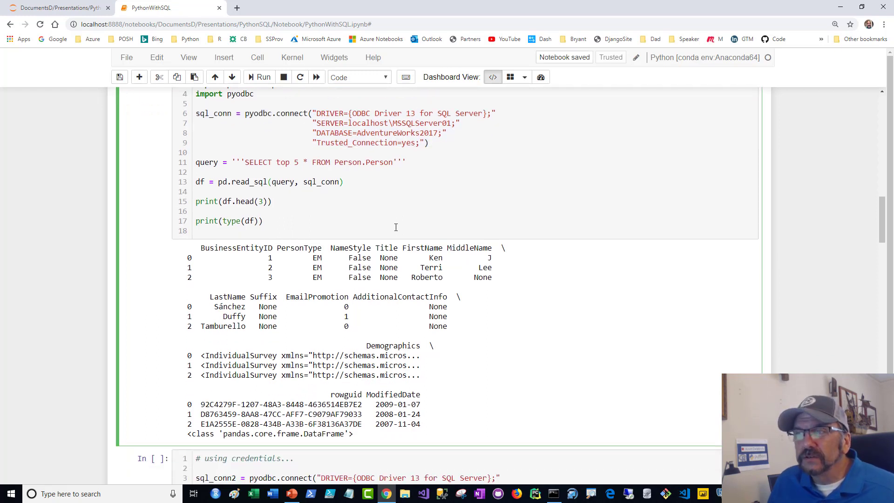
scroll("down", 3)
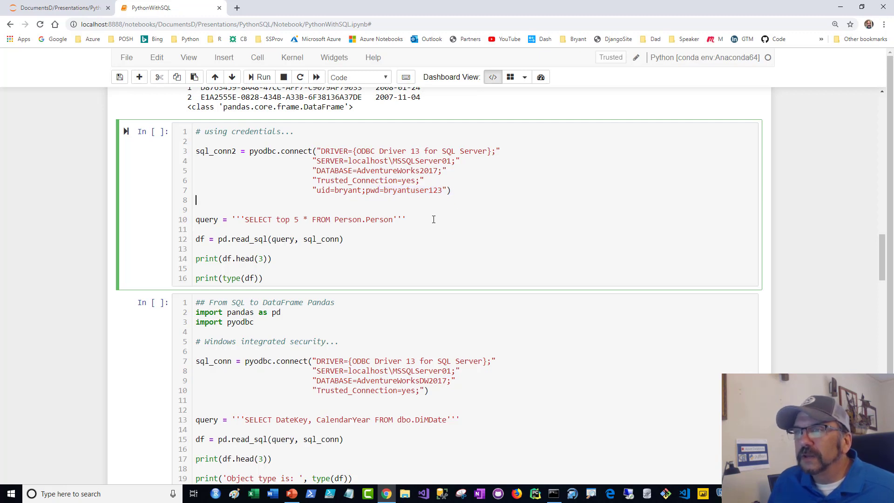
- Run the '# using credentials...' cell, printing three Person rows and the DataFrame type
left_click(259, 77)
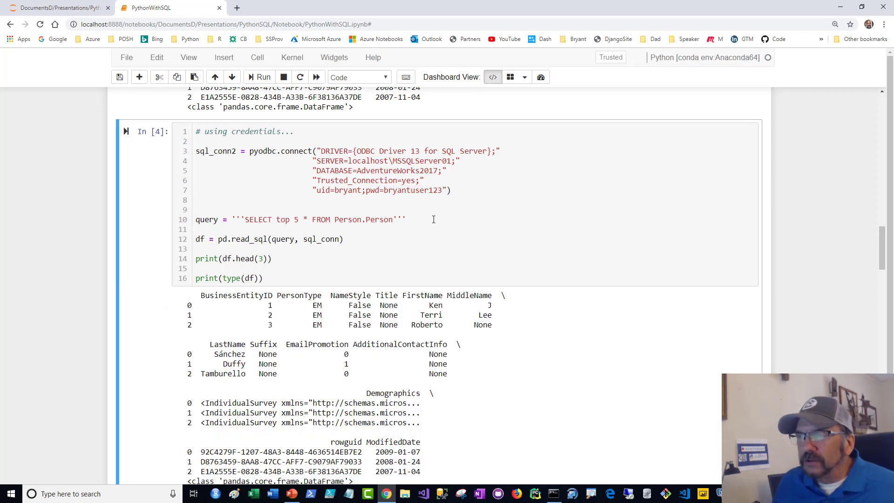
scroll("down", 3)
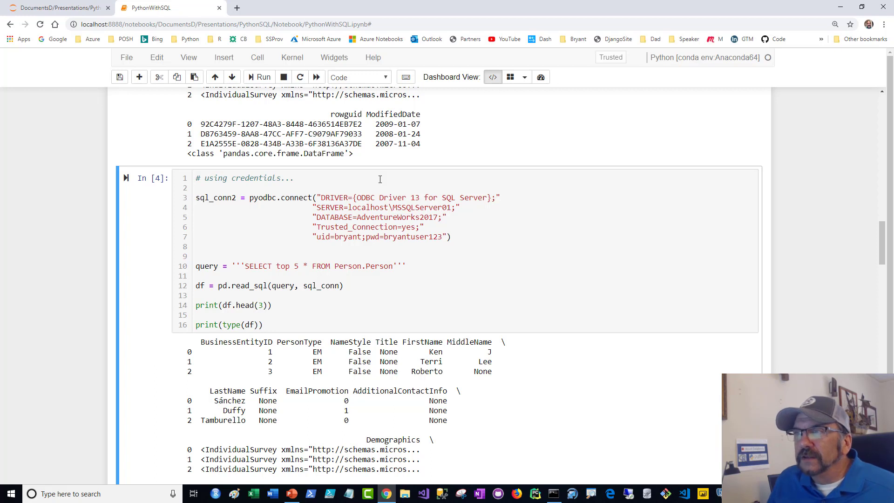
scroll("down", 3)
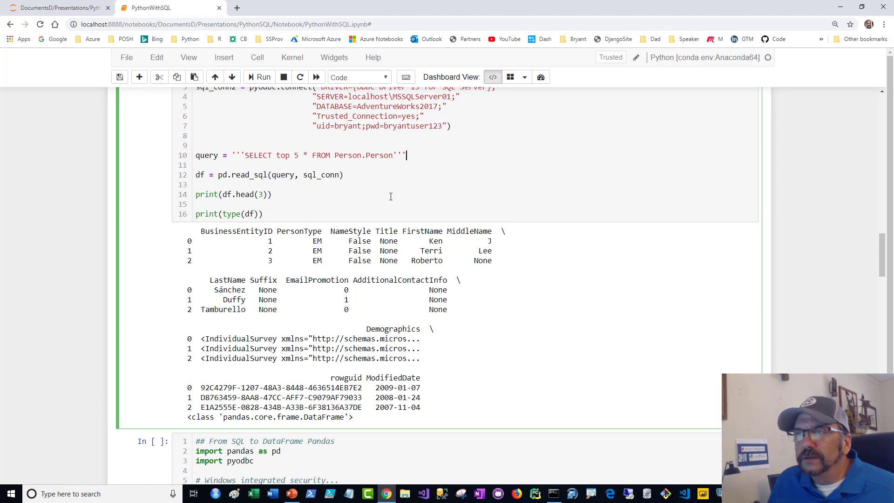
scroll("down", 3)
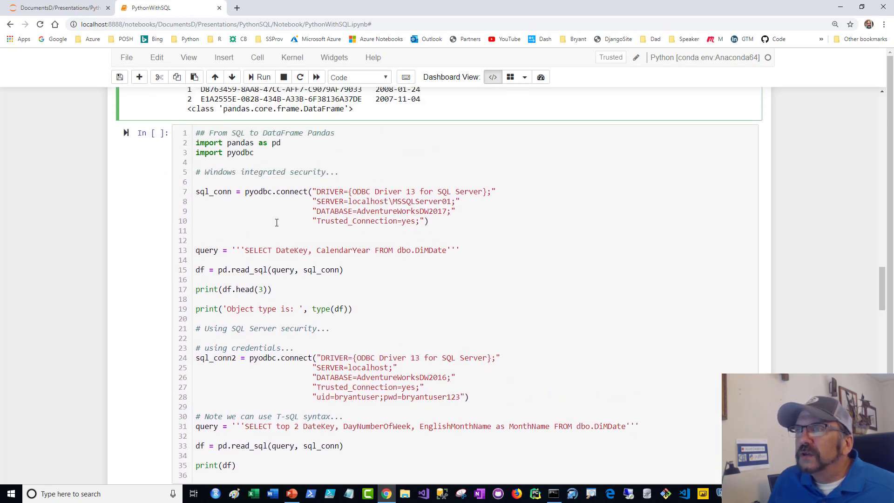
- Open the DimDate cell with the sql_conn2 uid/pwd connection and top 2 MonthName query
left_click(370, 282)
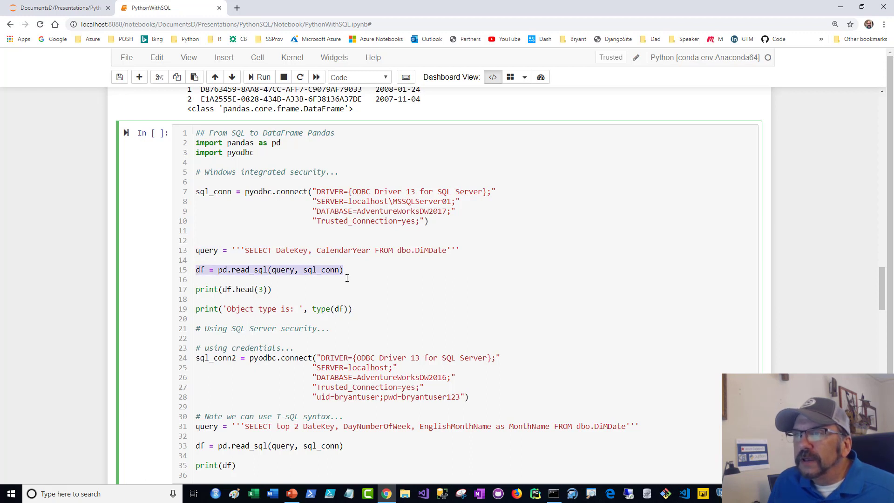
scroll("down", 3)
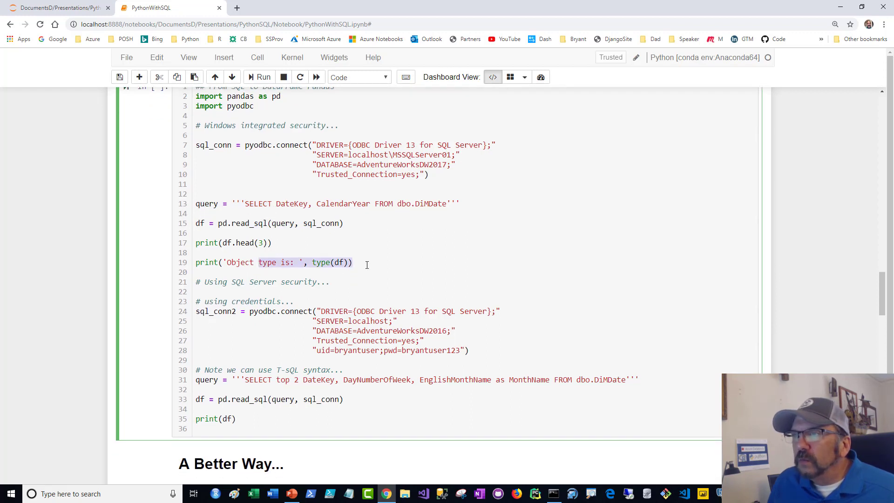
scroll("down", 3)
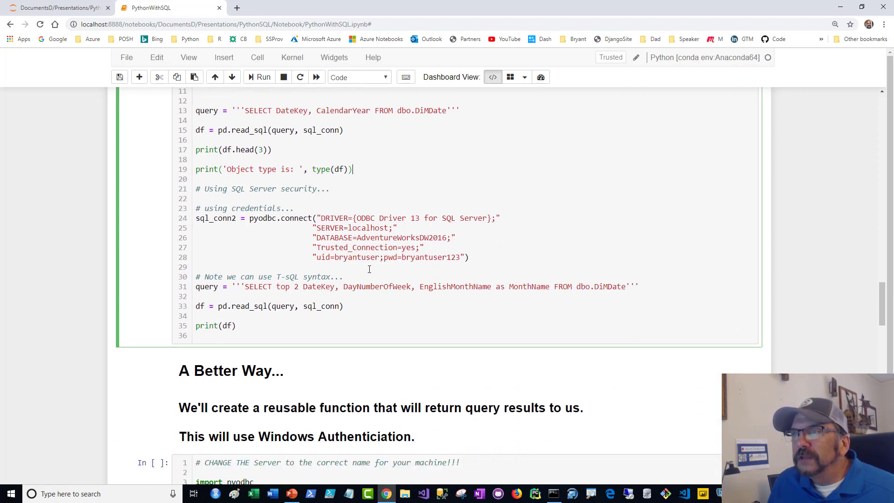
scroll("up", 3)
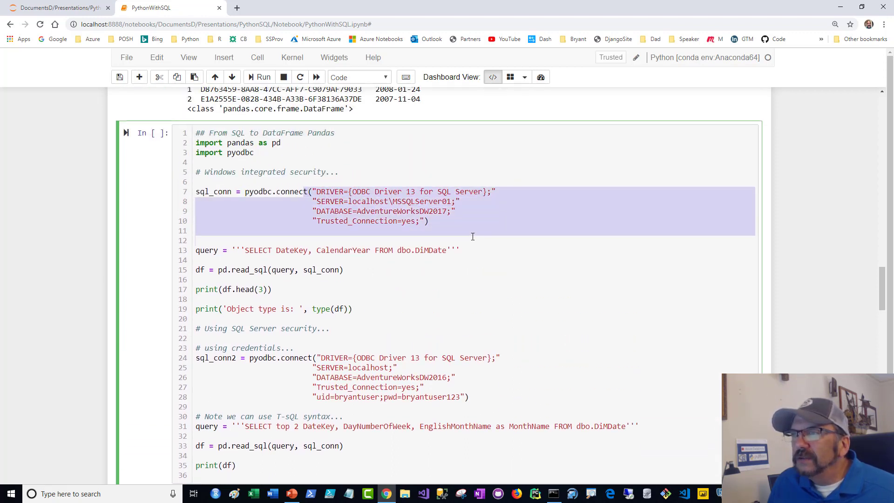
scroll("down", 3)
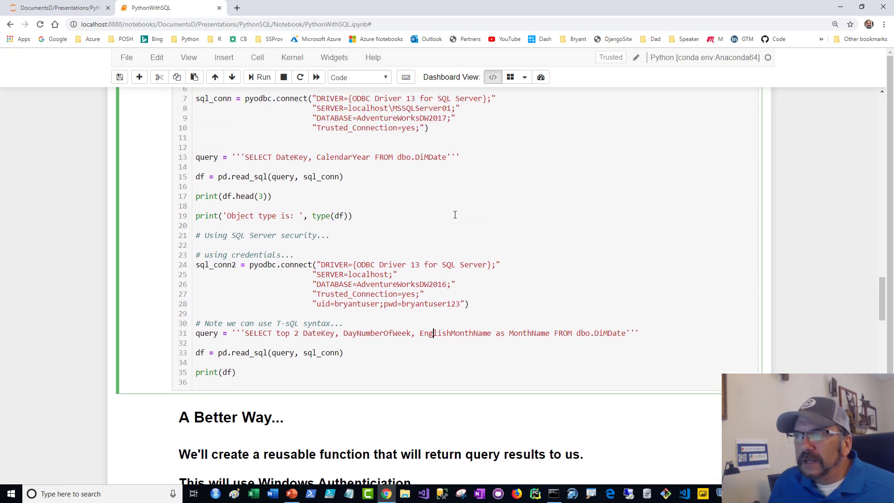
- Run the DimDate cell and highlight the object type, top 2 and MonthName alias
left_click(263, 77)
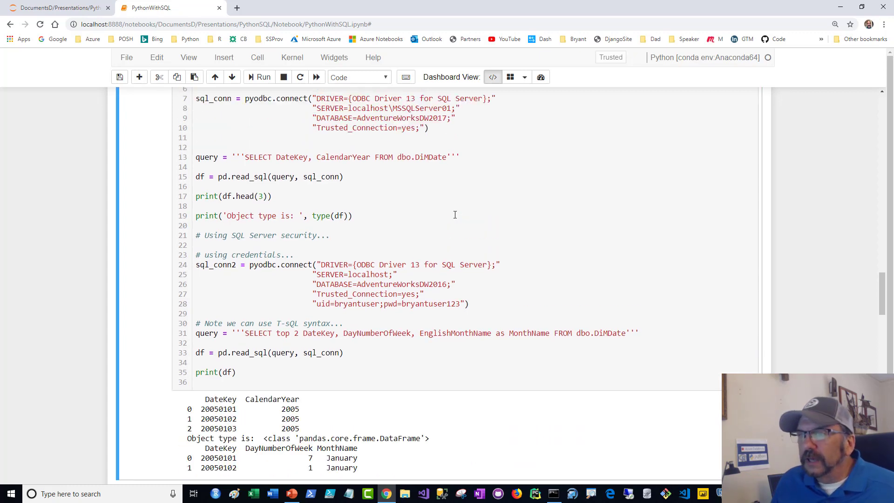
scroll("down", 3)
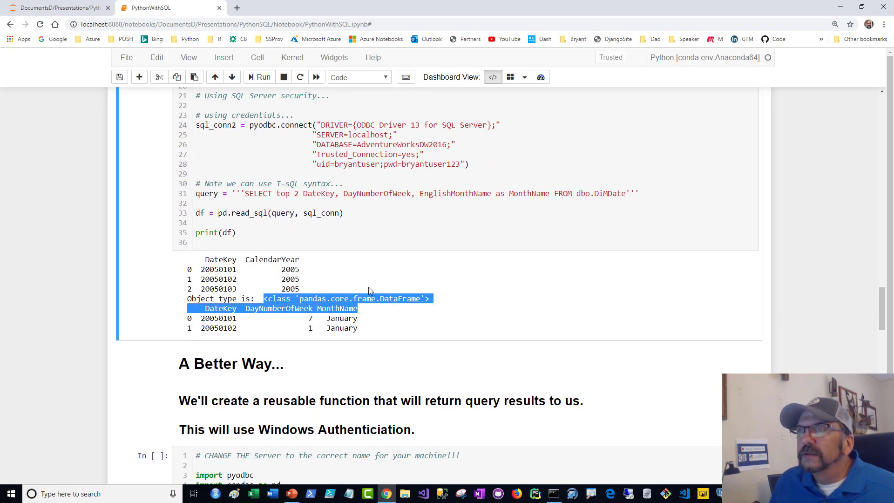
left_click(199, 232)
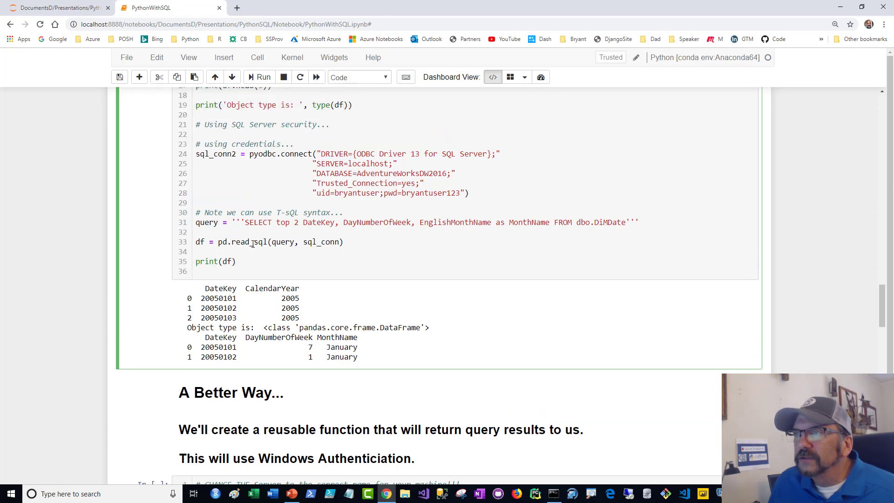
scroll("up", 3)
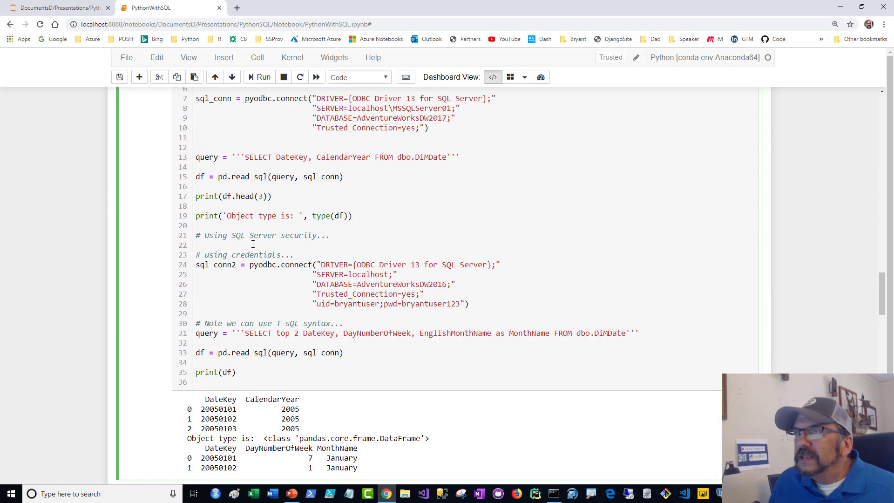
scroll("down", 3)
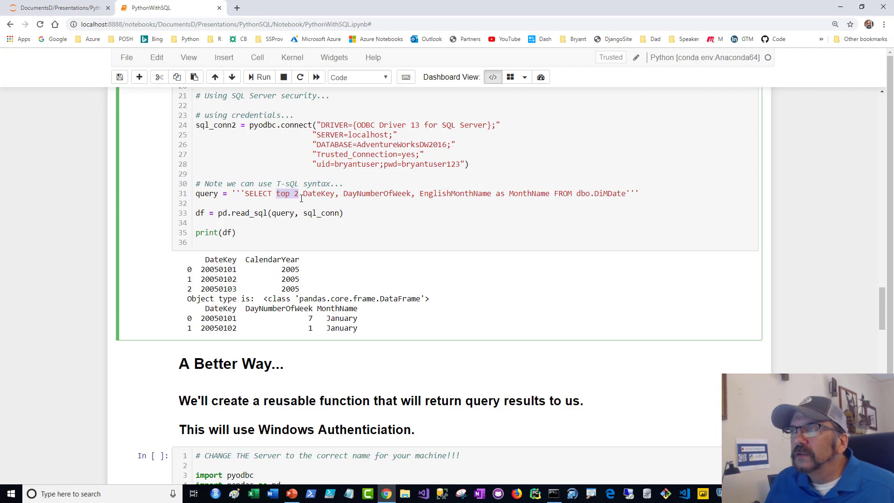
left_click(374, 208)
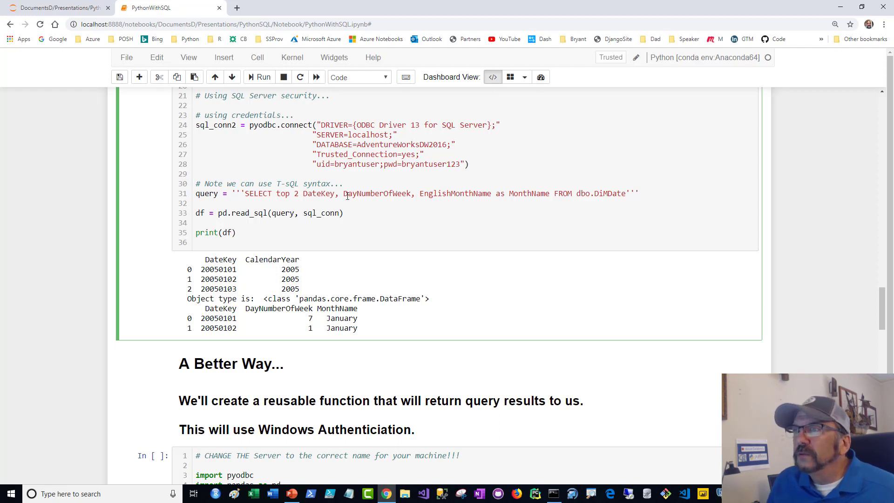
left_click(273, 203)
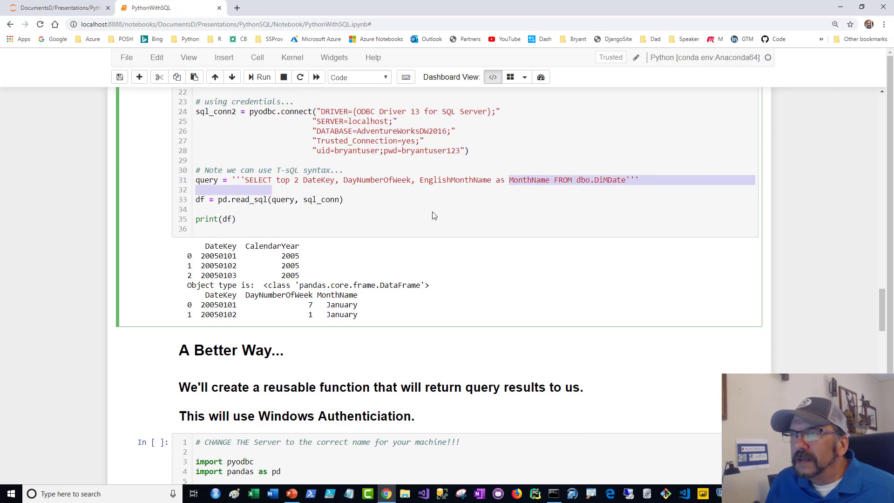
- Save the notebook and walk through the get_db_data_is function definition
scroll("down", 3)
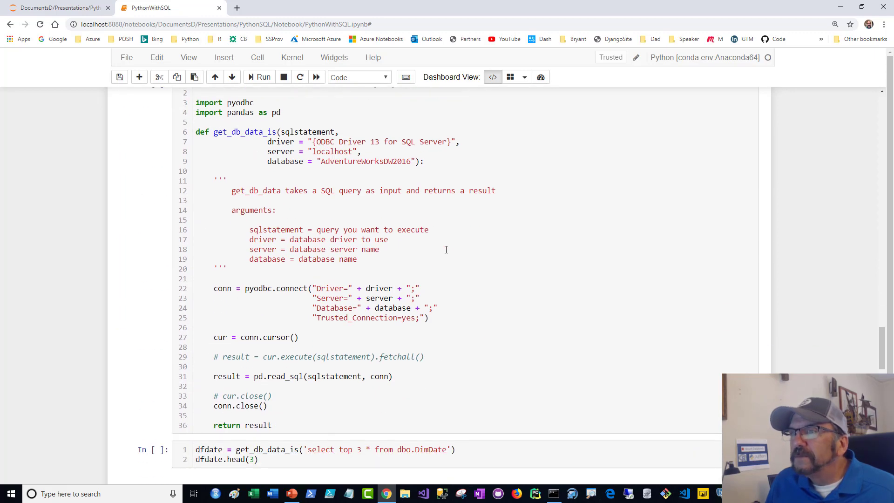
scroll("up", 3)
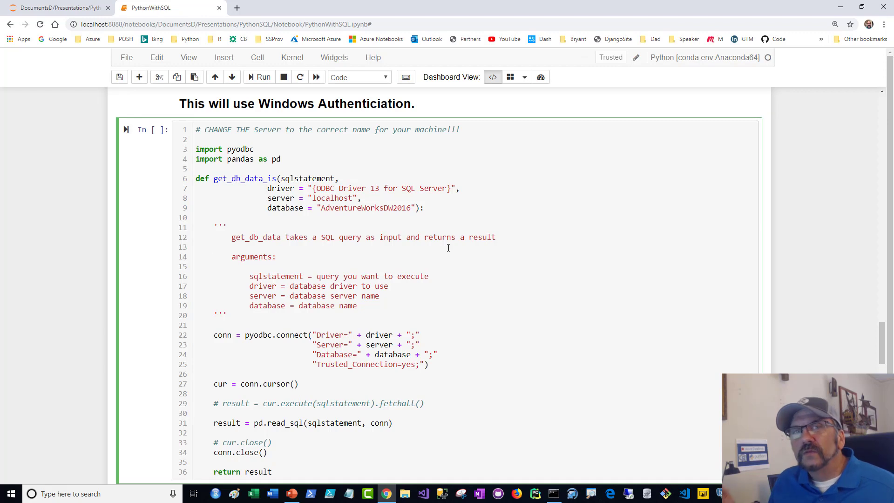
key("ctrl+s")
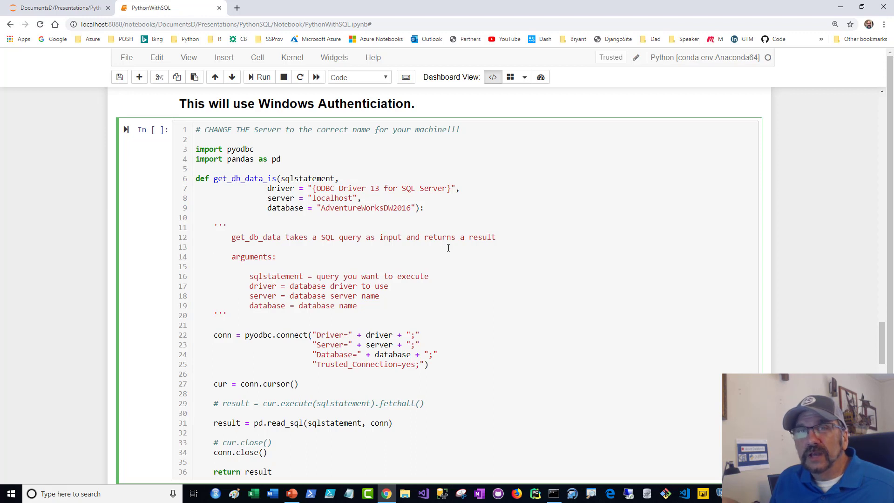
left_click(213, 247)
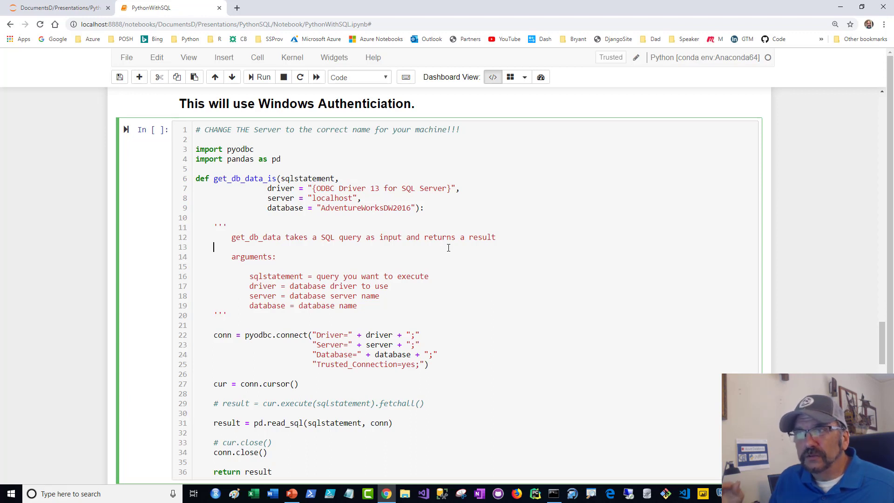
mouse_move(295, 226)
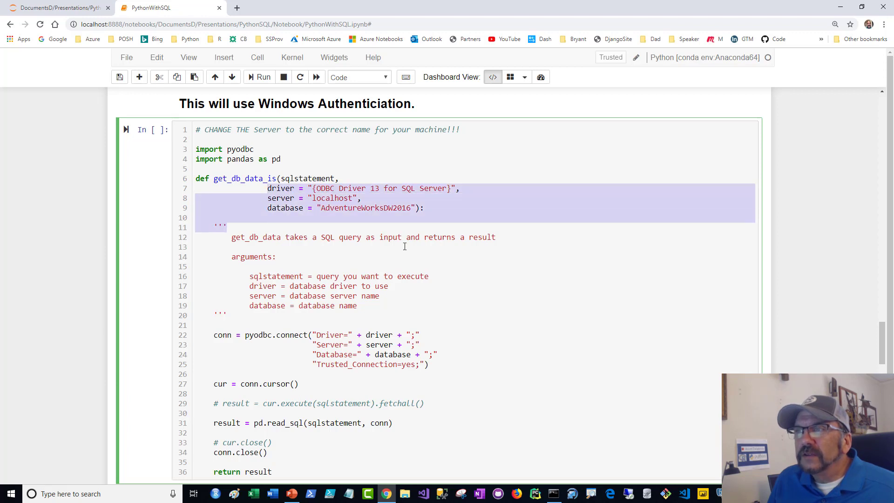
left_click(275, 198)
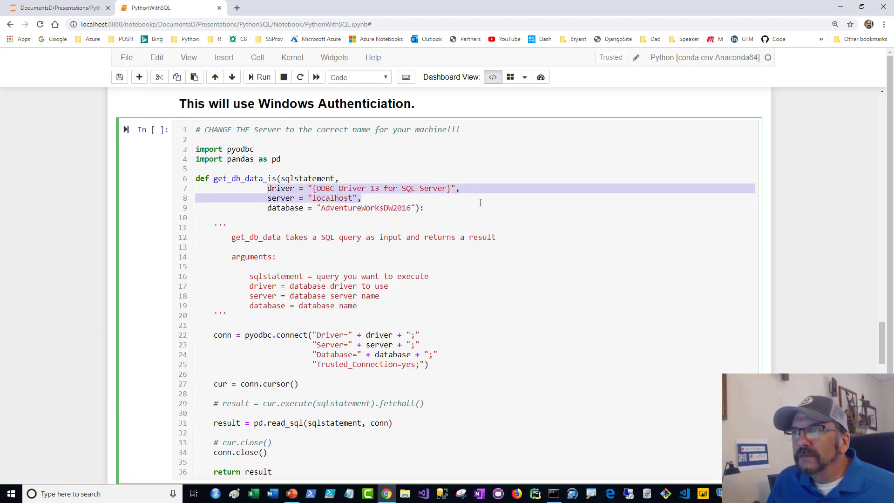
left_click(255, 203)
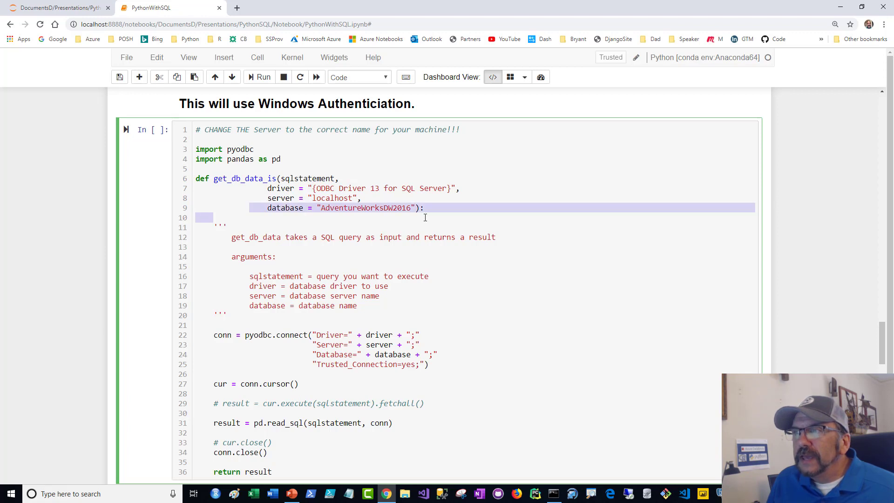
left_click(432, 237)
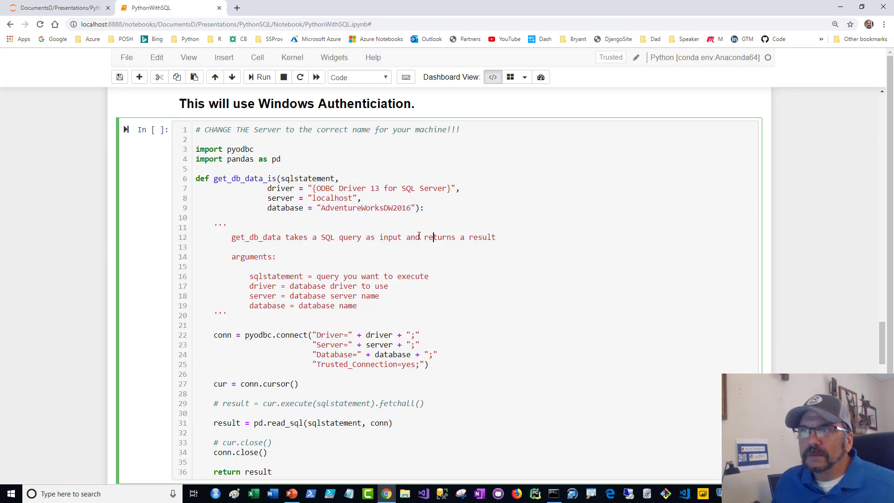
mouse_move(415, 249)
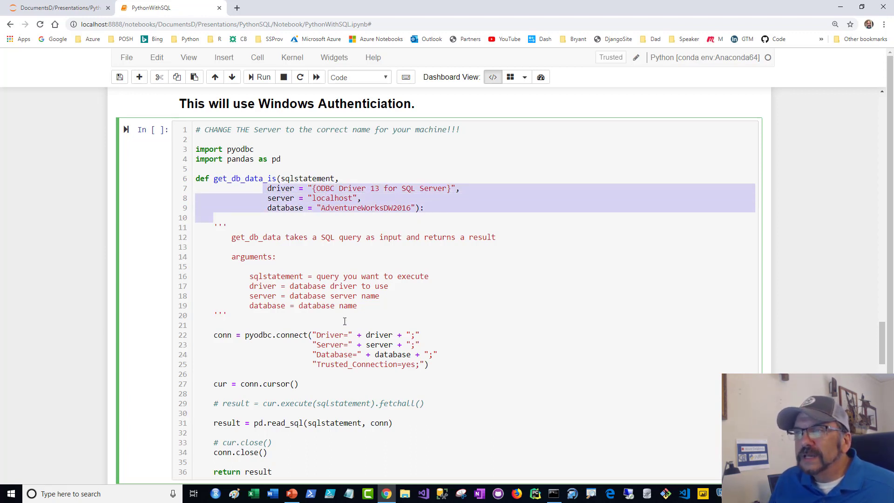
- Review the get_db_data_is function code below its docstring
scroll("down", 3)
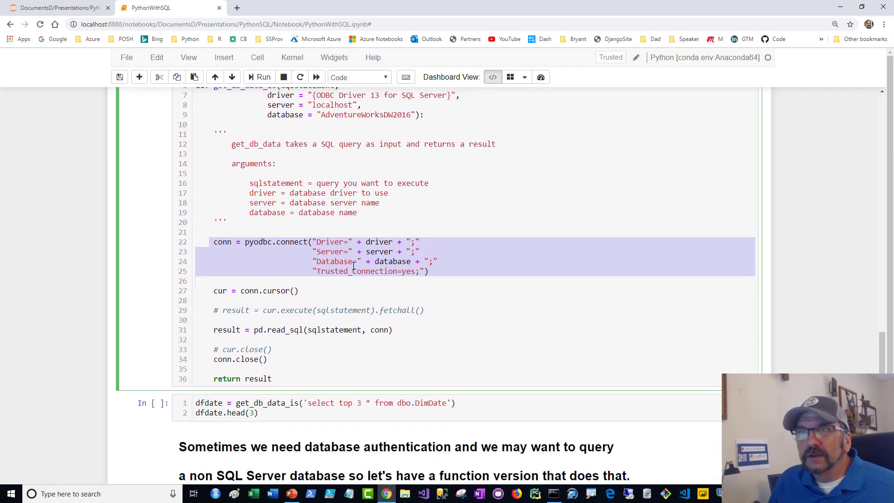
scroll("up", 3)
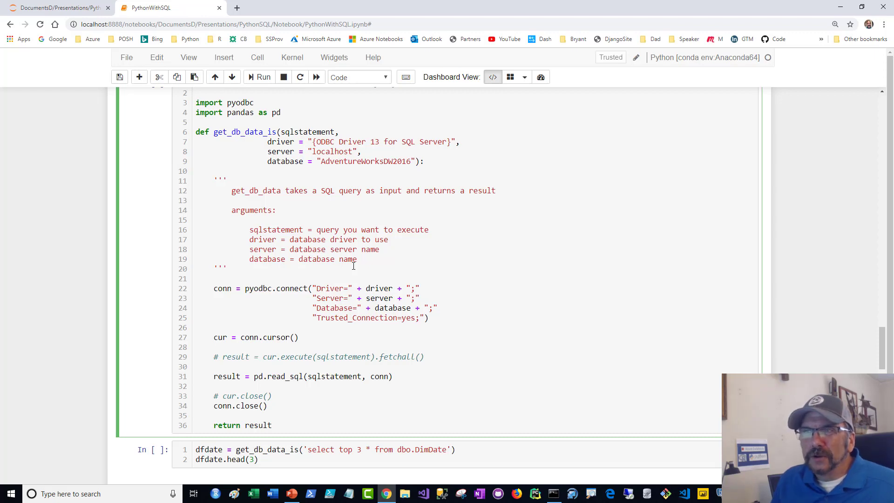
left_click(227, 269)
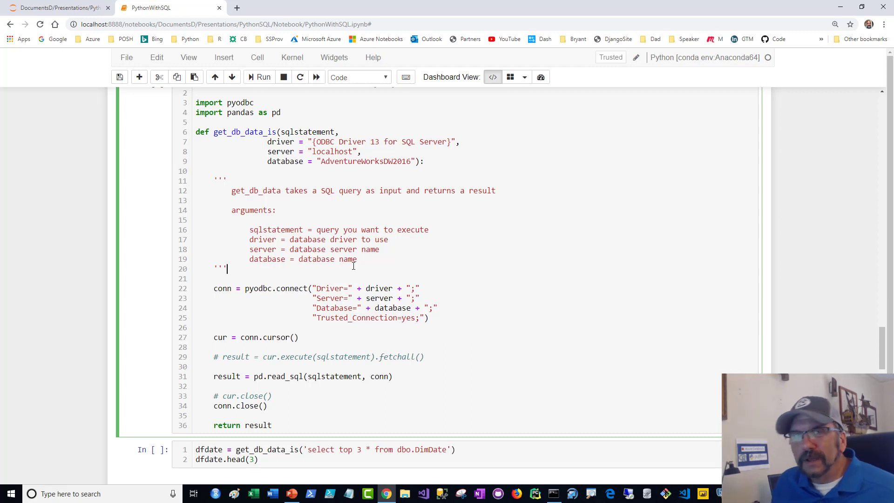
scroll("down", 3)
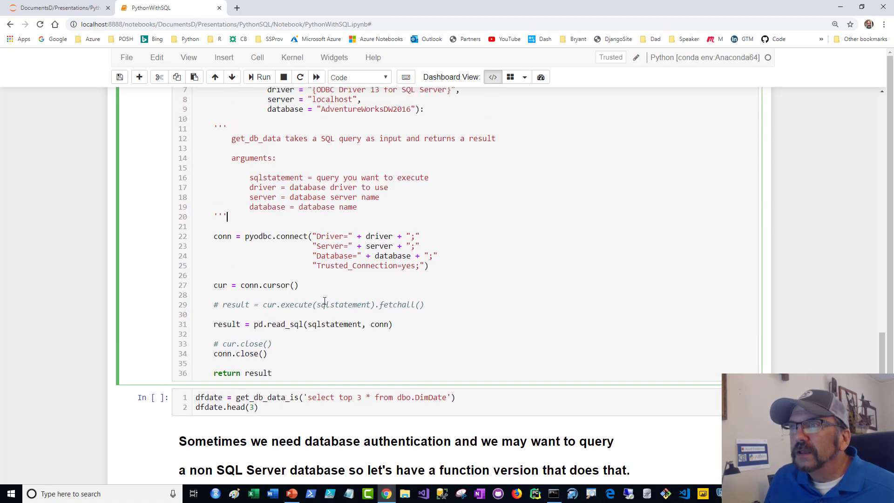
scroll("up", 3)
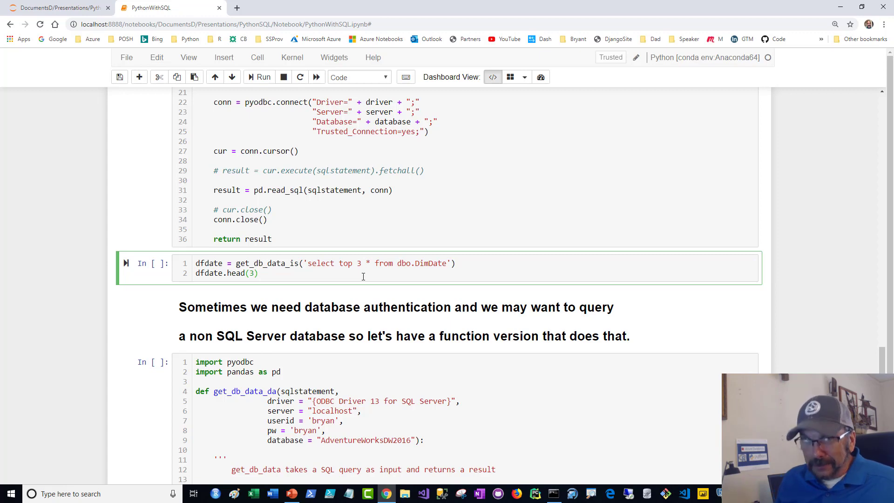
- Run the get_db_data_is DimDate test returning three rows, then scroll to get_db_data_da
left_click(259, 77)
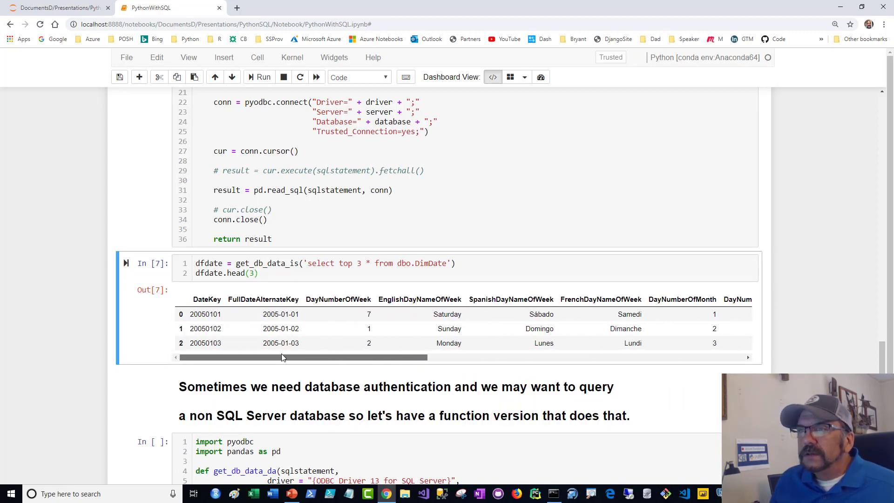
scroll("up", 3)
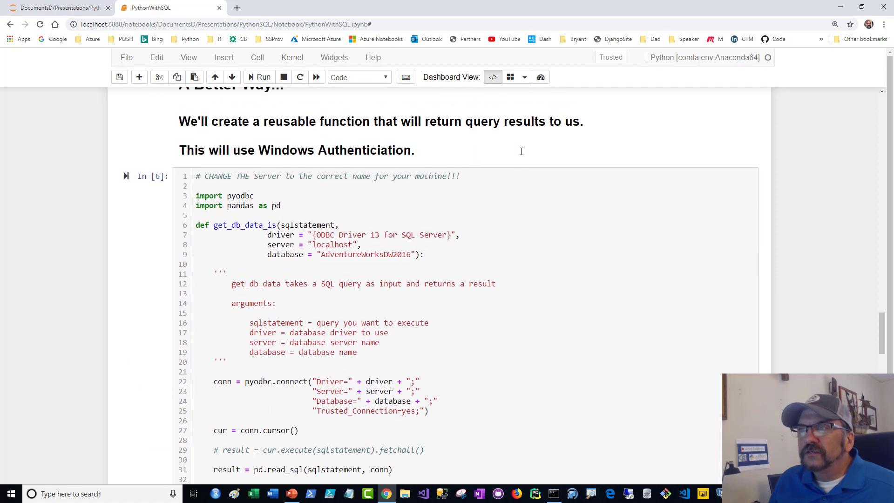
scroll("down", 3)
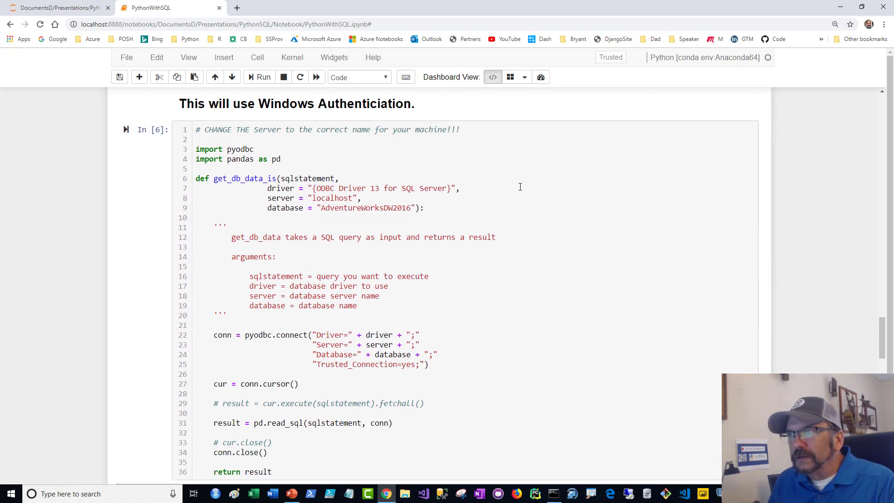
scroll("down", 3)
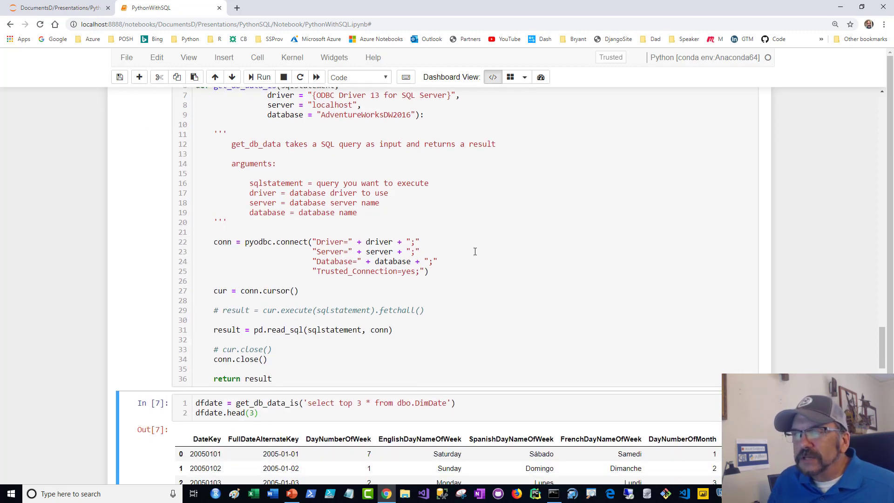
scroll("up", 3)
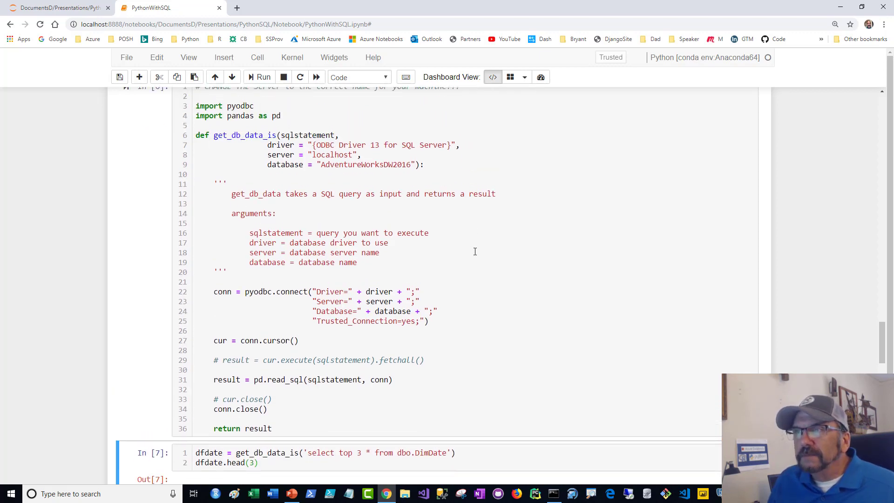
scroll("down", 3)
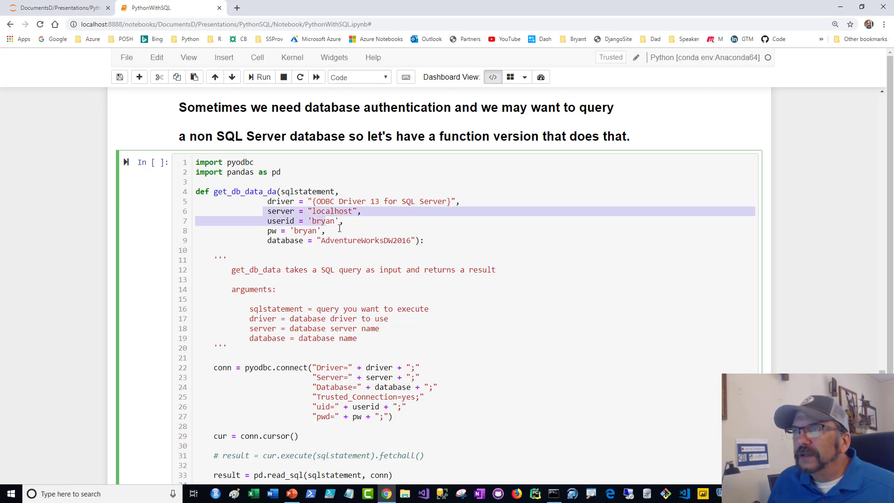
left_click(425, 240)
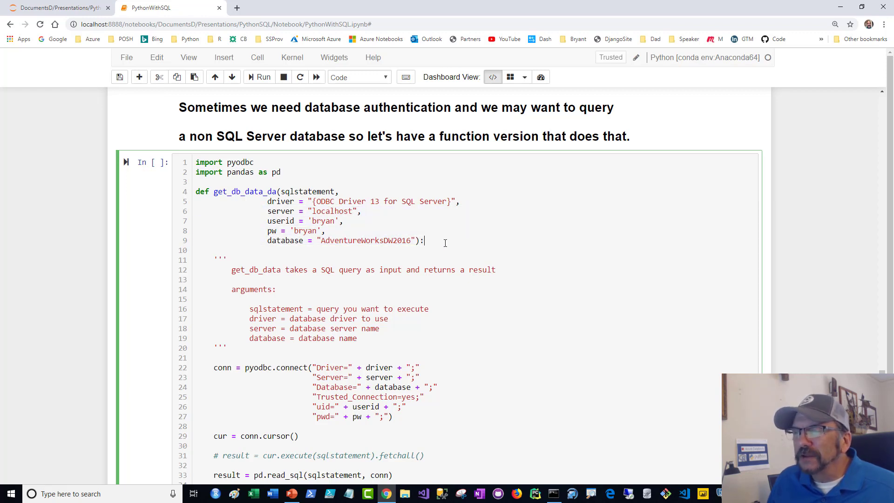
key("ctrl+s")
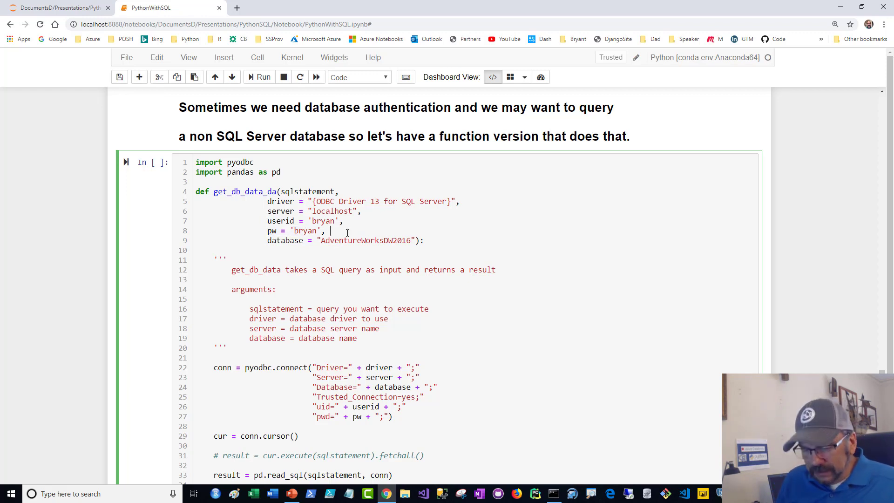
type("# Do")
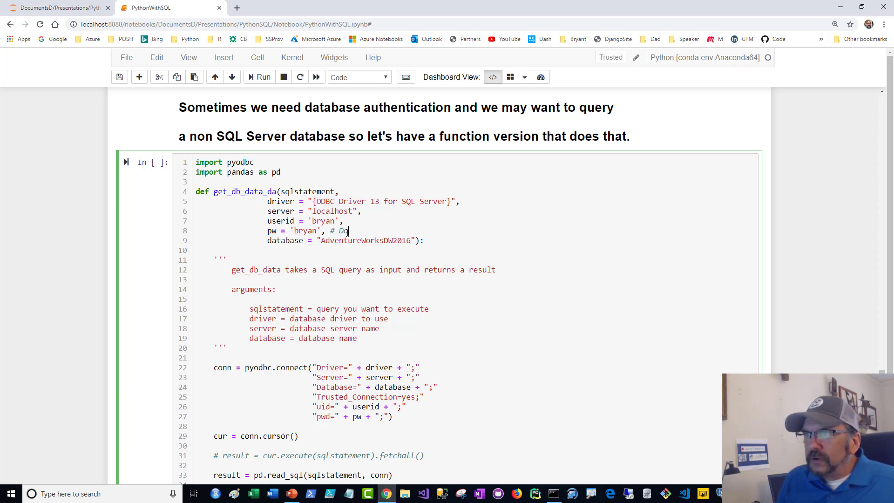
type("n't do tj")
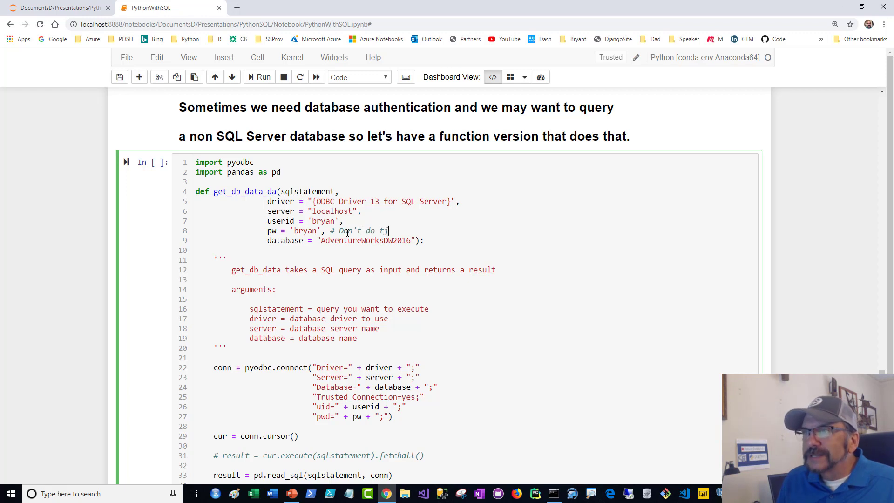
key("BackSpace")
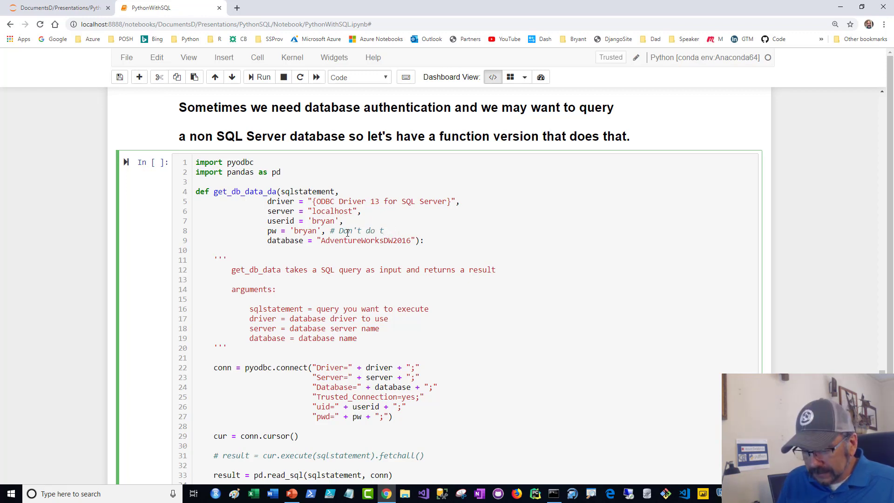
type("his!!!")
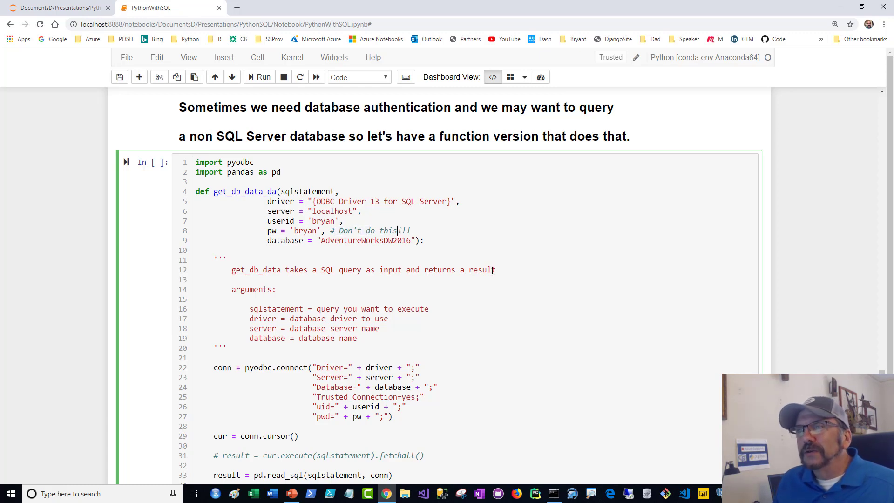
scroll("down", 3)
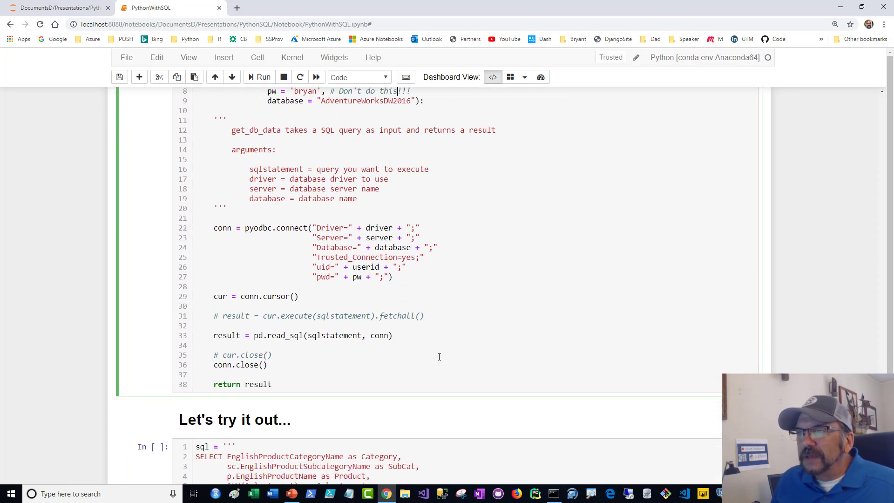
scroll("up", 3)
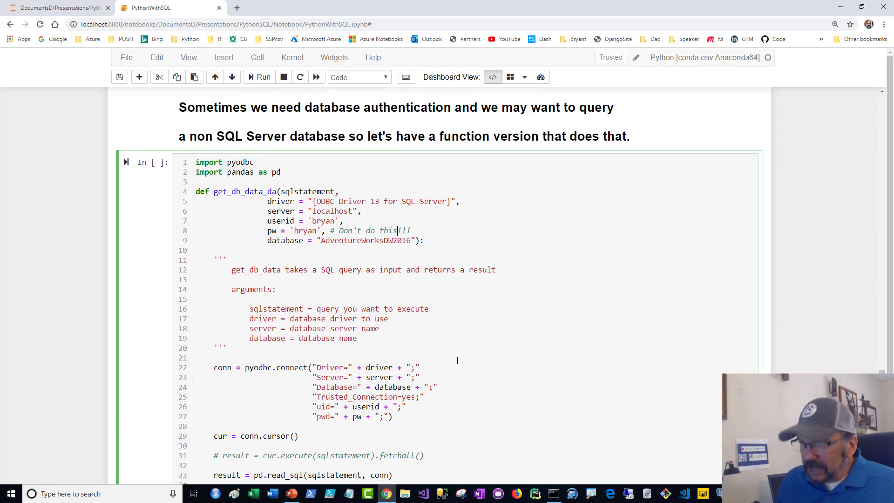
scroll("down", 3)
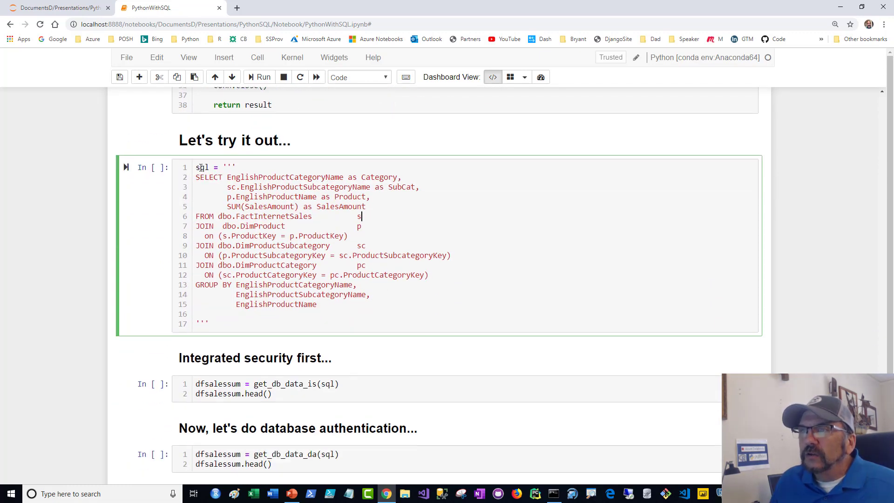
key("ctrl+a")
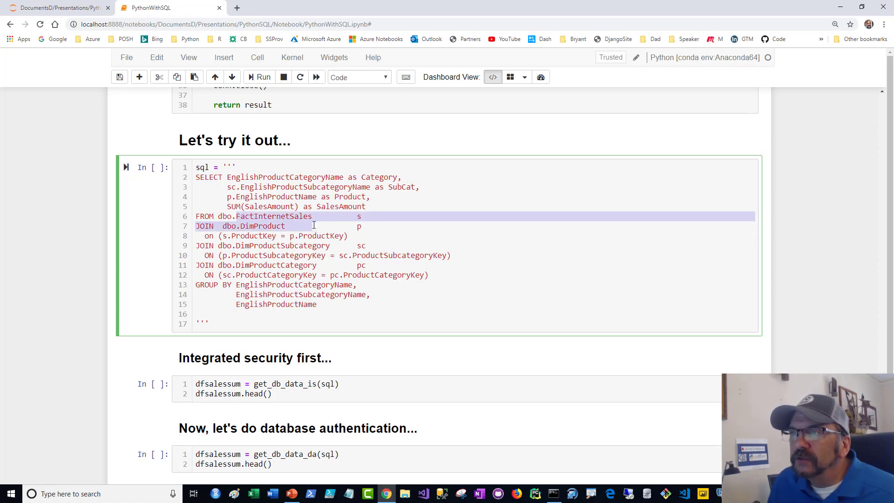
left_click(244, 206)
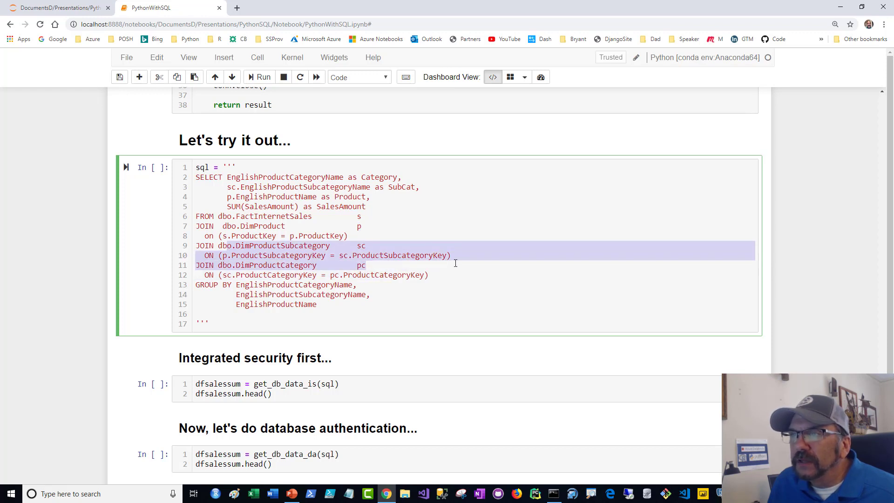
left_click(430, 287)
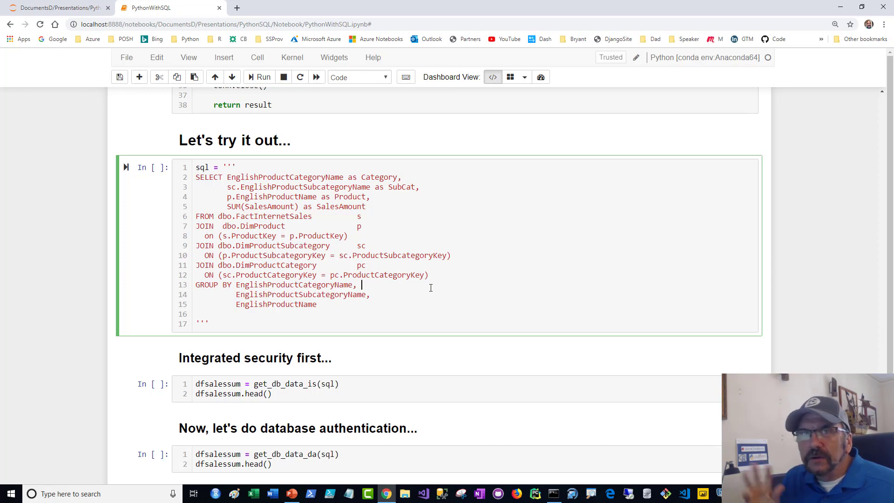
mouse_move(336, 207)
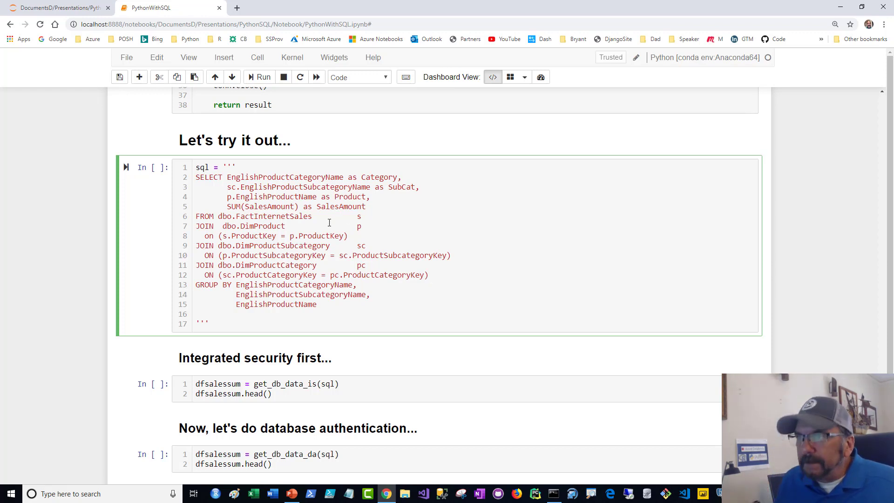
scroll("down", 3)
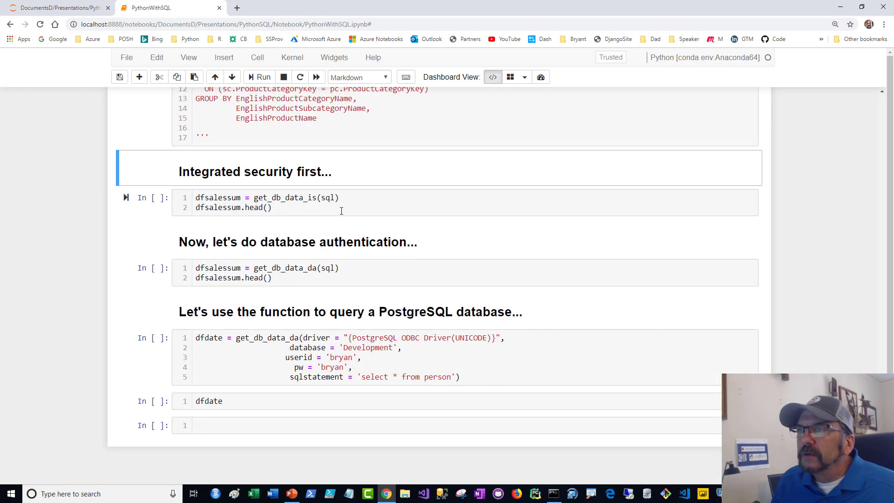
- Run the get_db_data_is and get_db_data_da sales queries, each returning five accessory product rows
left_click(256, 202)
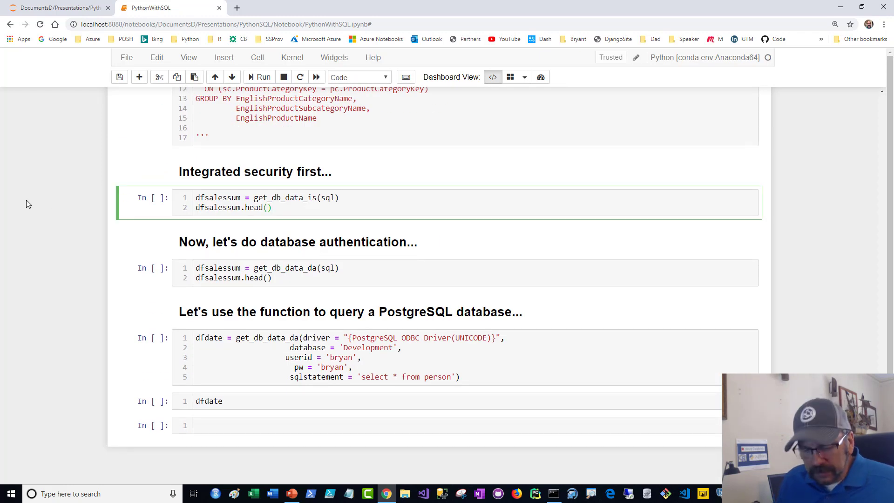
left_click(272, 207)
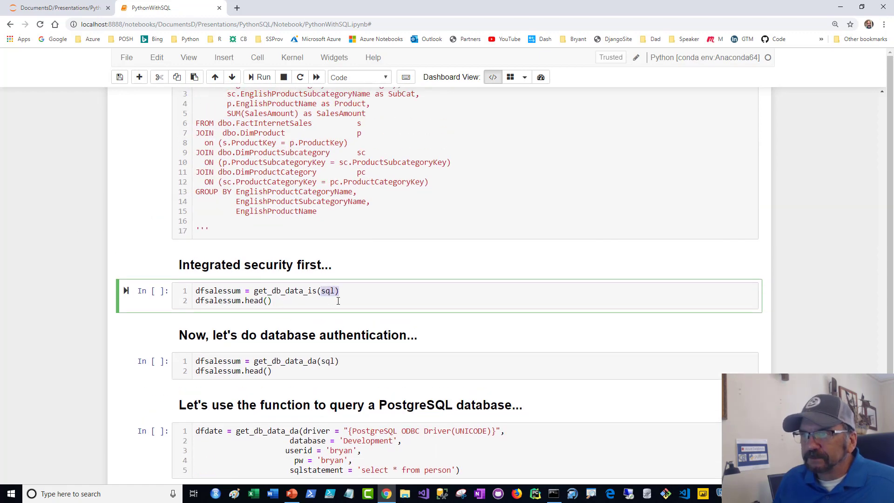
left_click(259, 77)
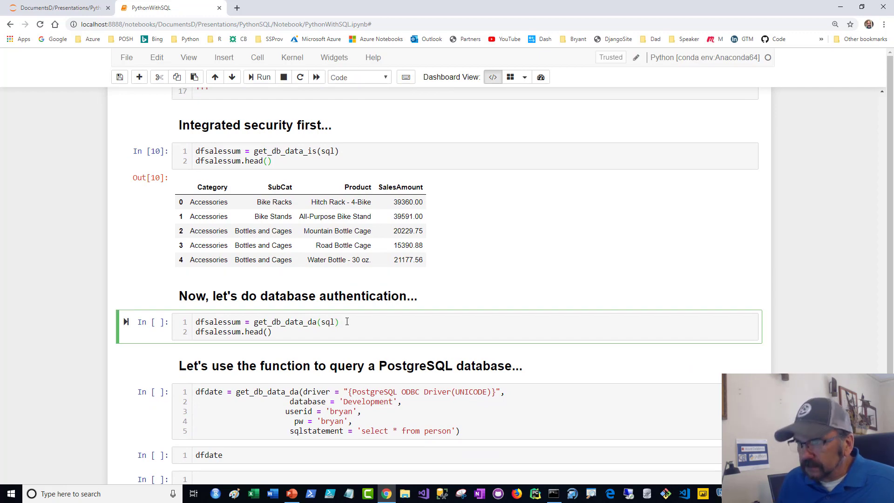
left_click(259, 77)
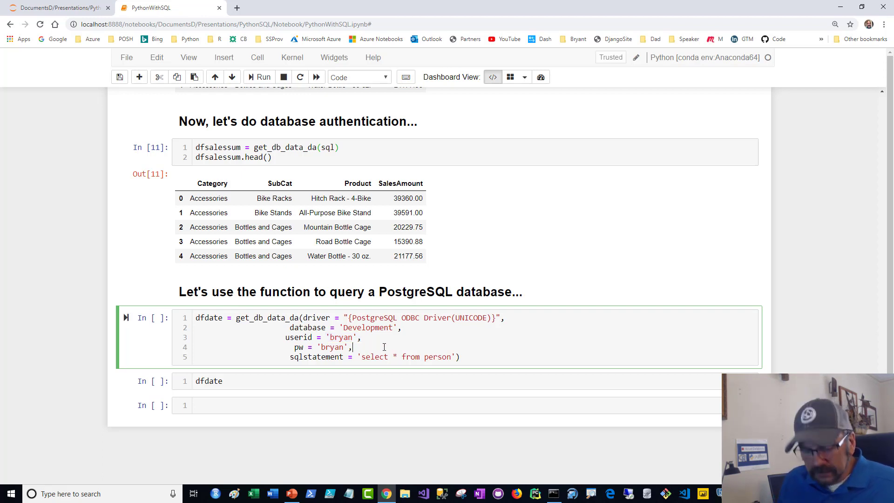
- Run the PostgreSQL Development query, display the dfdate person table, then return to PowerPoint
left_click(258, 77)
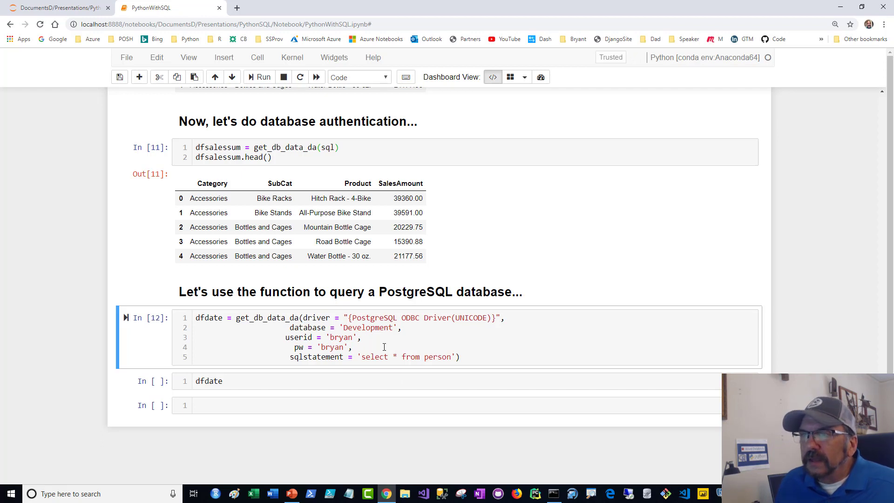
left_click(197, 318)
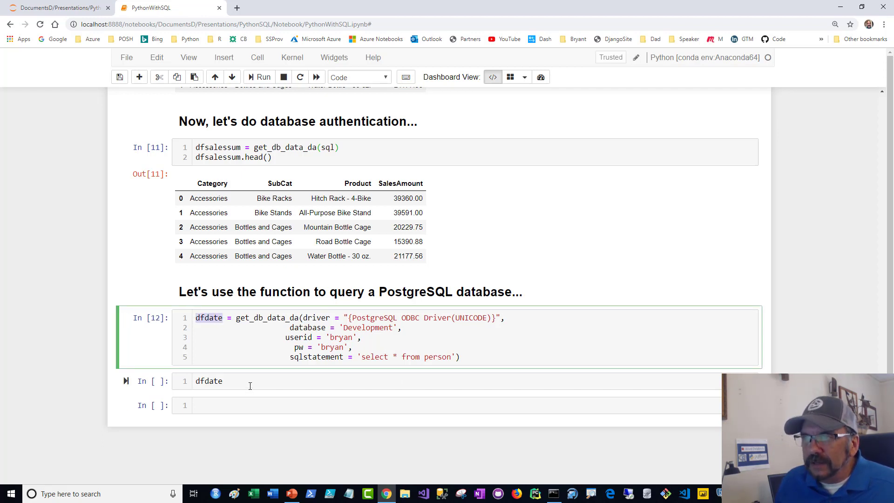
left_click(259, 77)
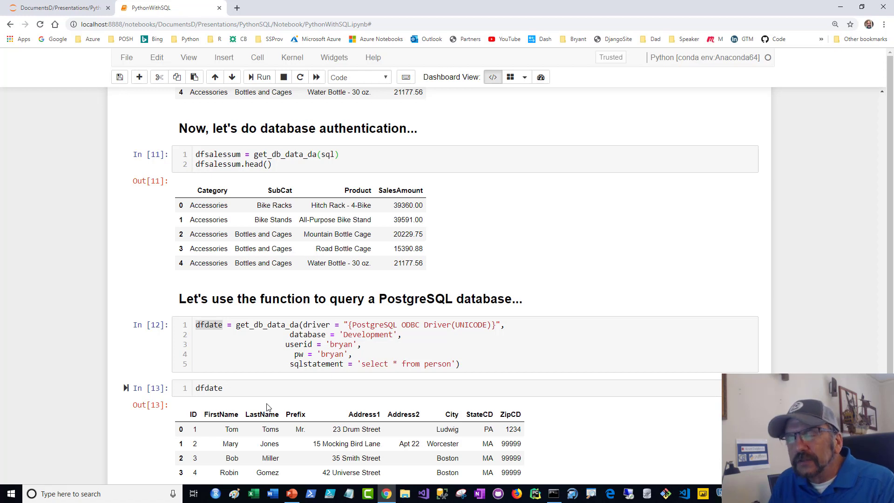
left_click(354, 353)
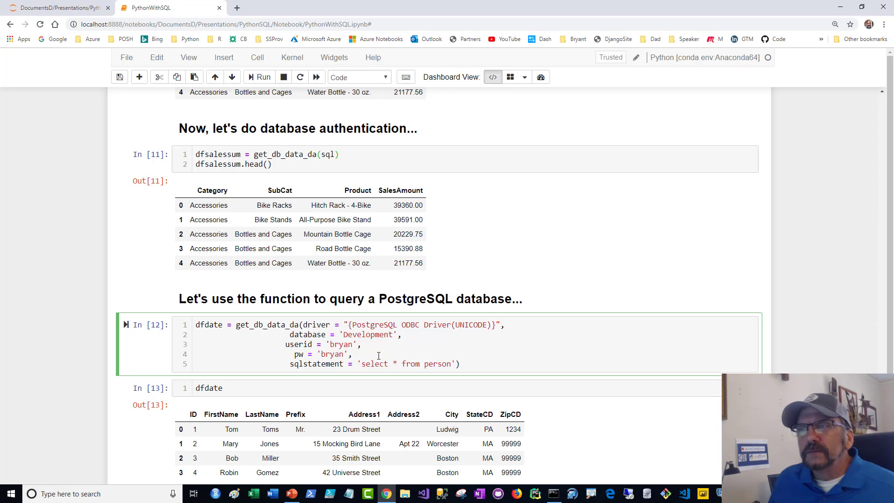
mouse_move(2, 236)
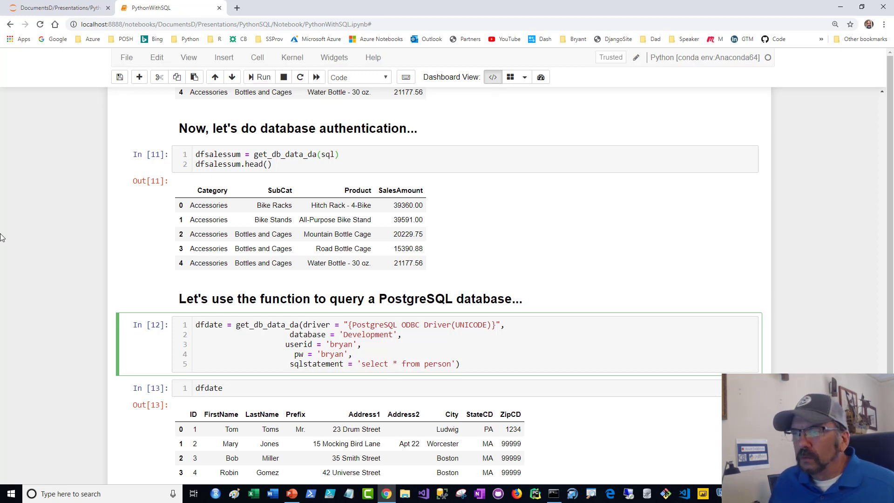
left_click(291, 493)
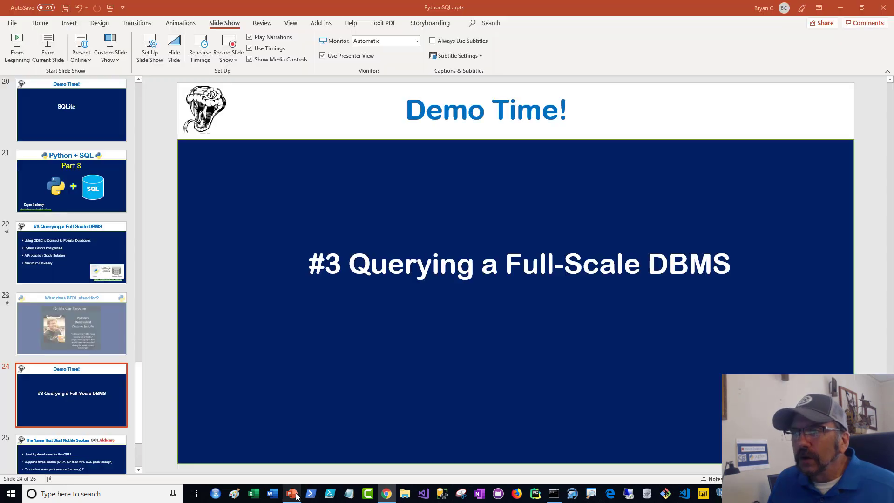